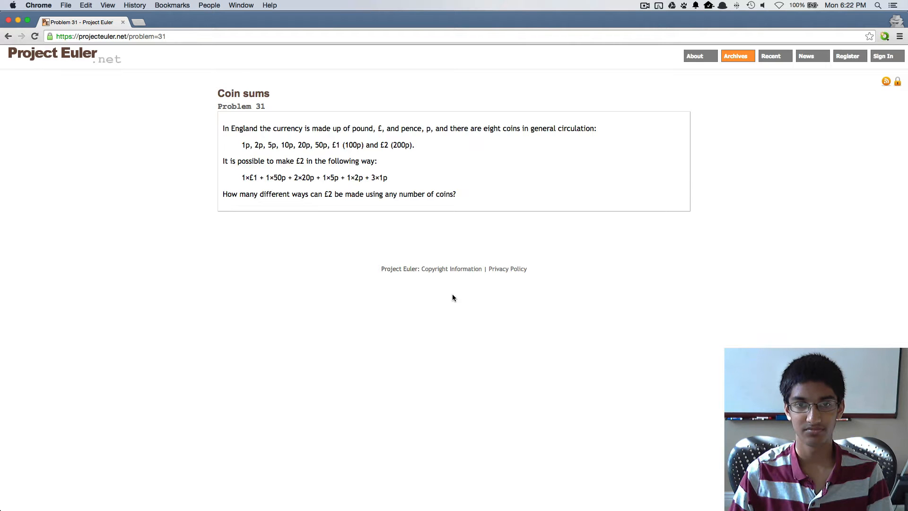
mouse_move(406, 254)
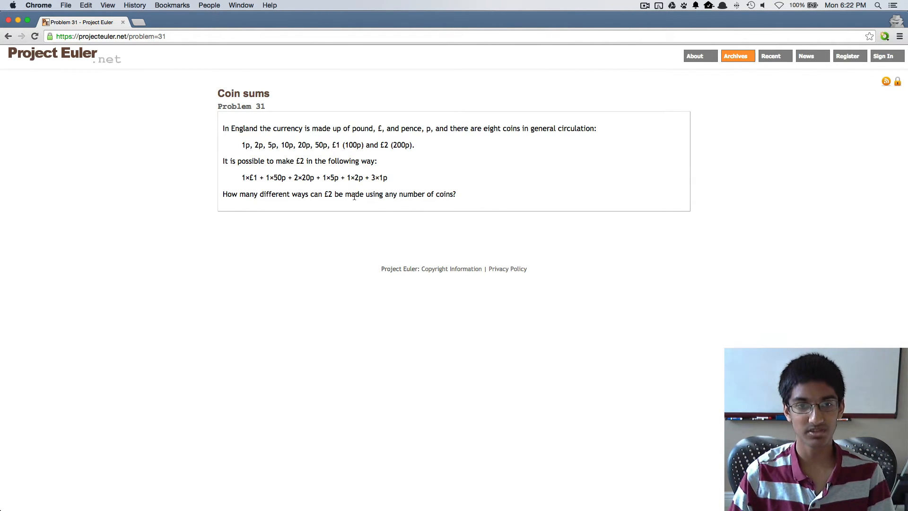
mouse_move(292, 175)
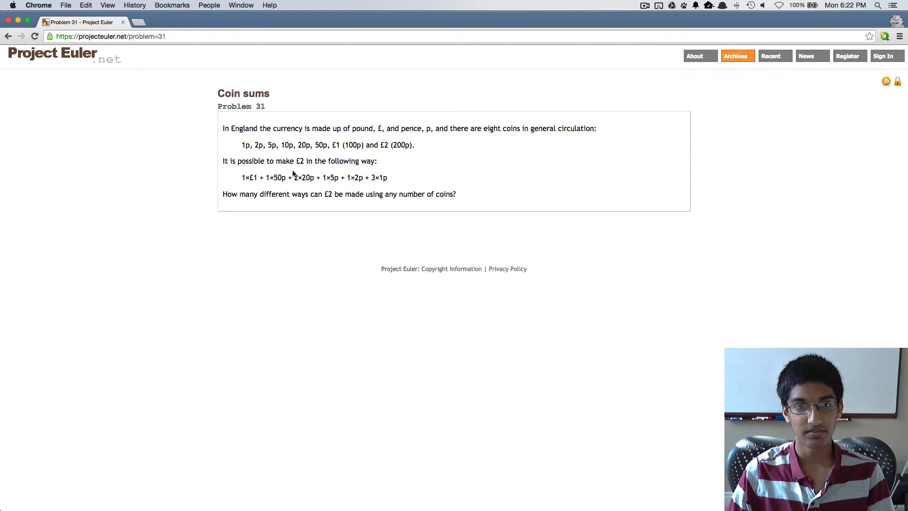
mouse_move(243, 132)
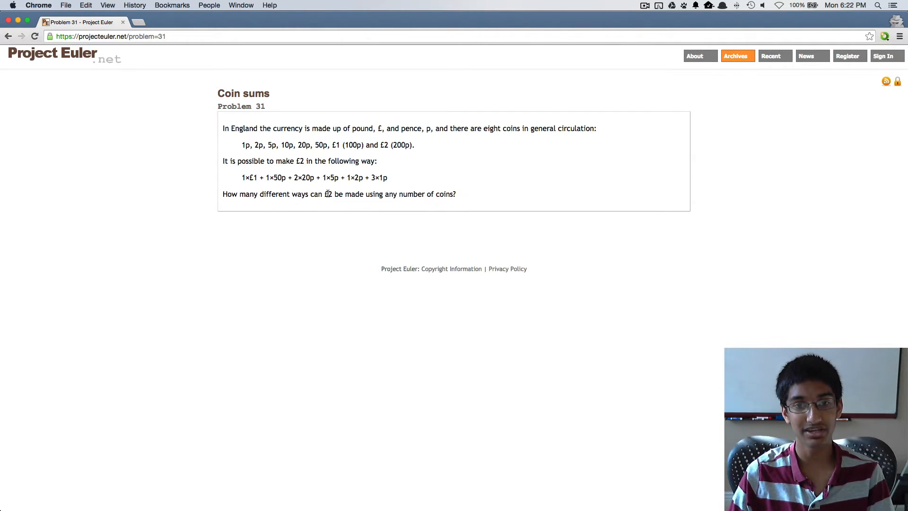
mouse_move(415, 143)
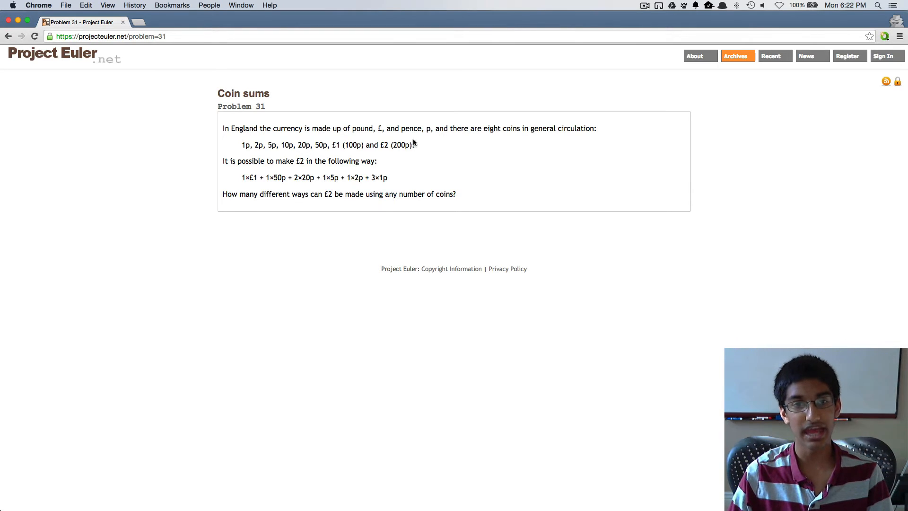
mouse_move(417, 148)
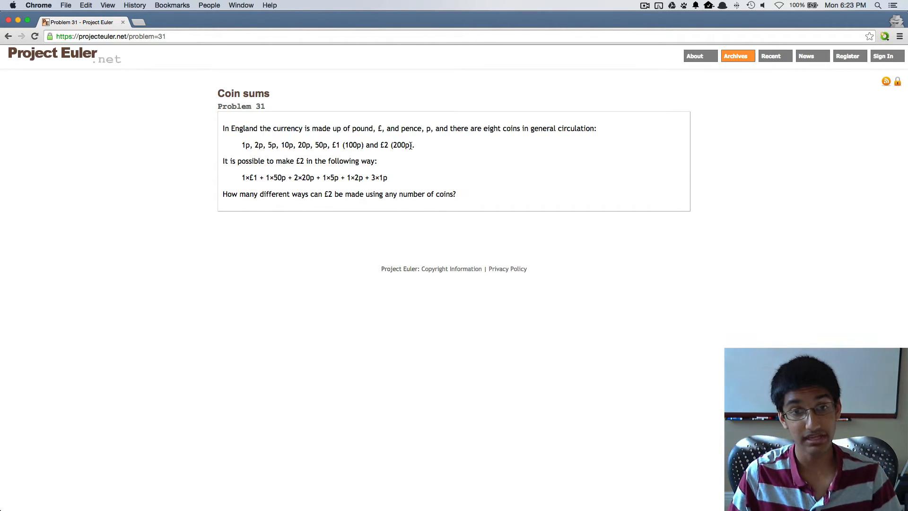
mouse_move(317, 177)
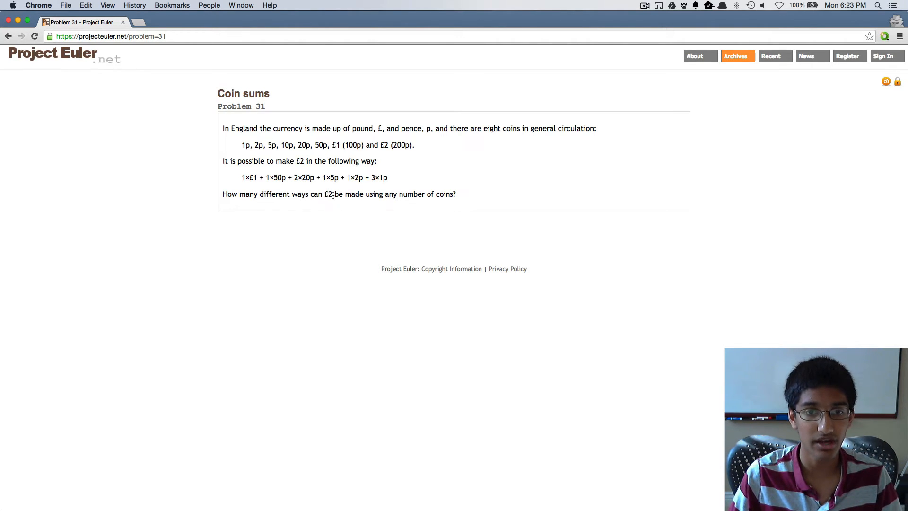
mouse_move(328, 194)
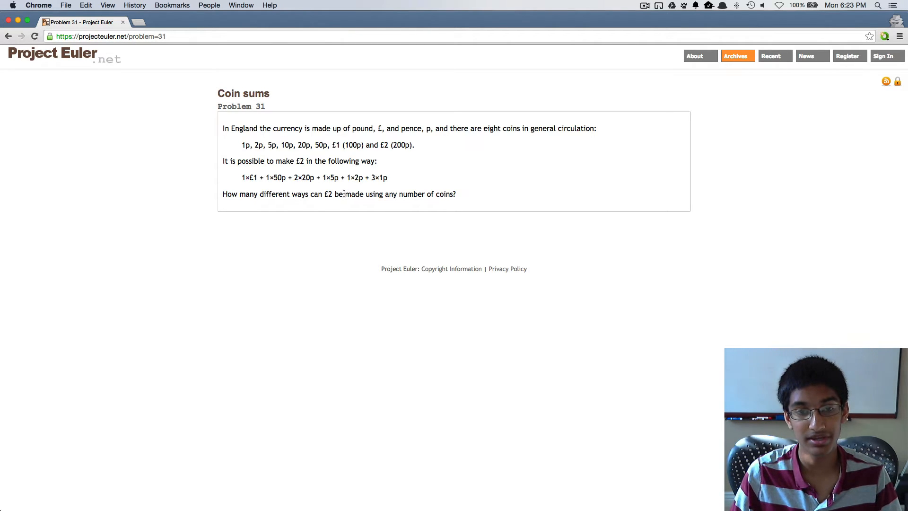
mouse_move(329, 193)
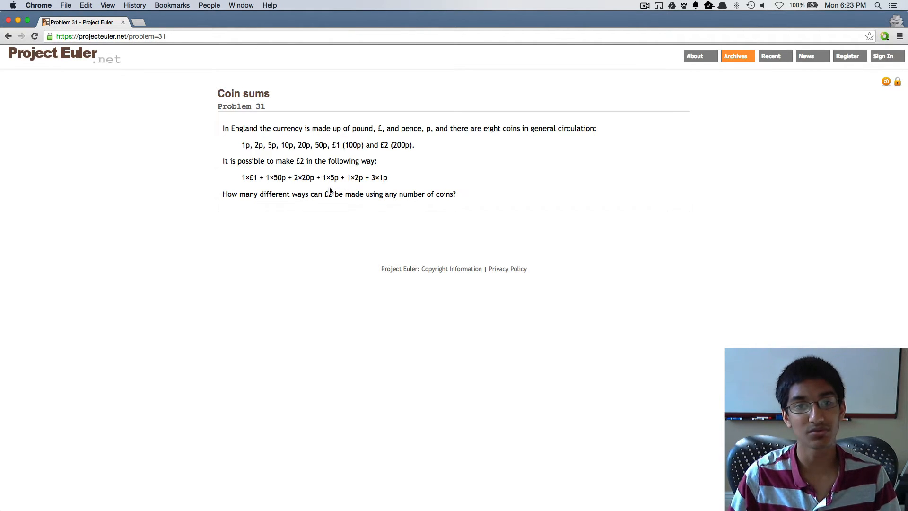
mouse_move(369, 144)
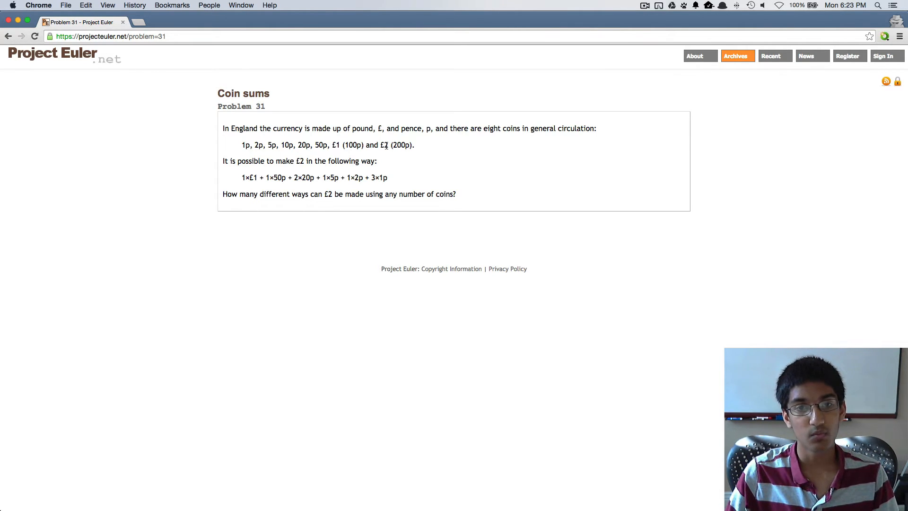
mouse_move(382, 159)
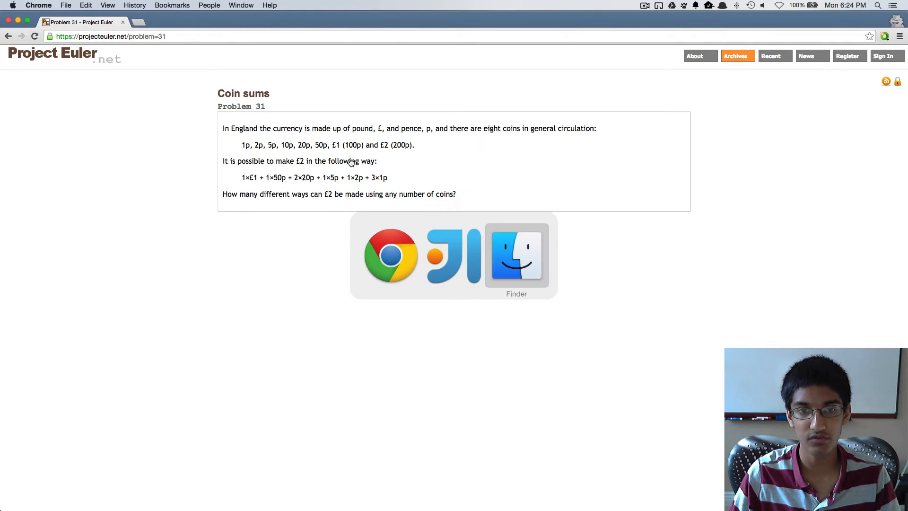
Declare val coins = List(1, 2, 5, 10, 20, 50, 100, 200) inside the Euler31 object
left_click(457, 255)
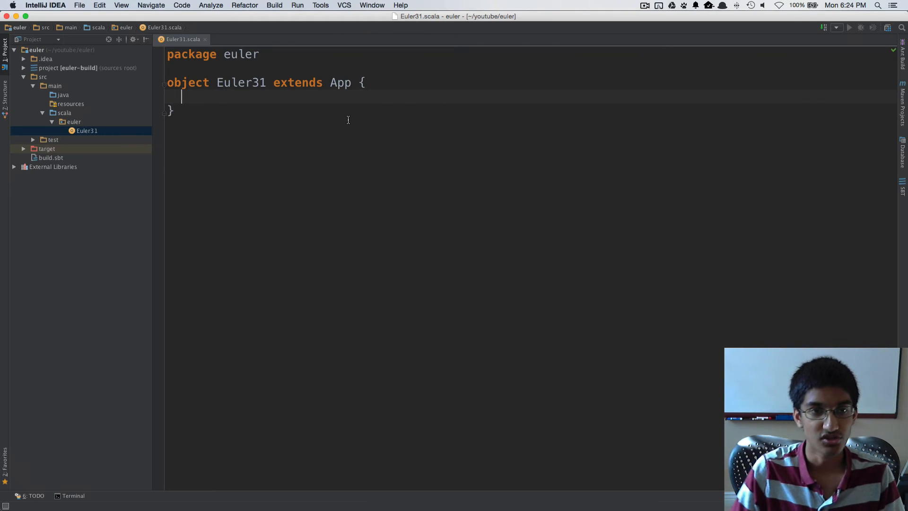
type("val c")
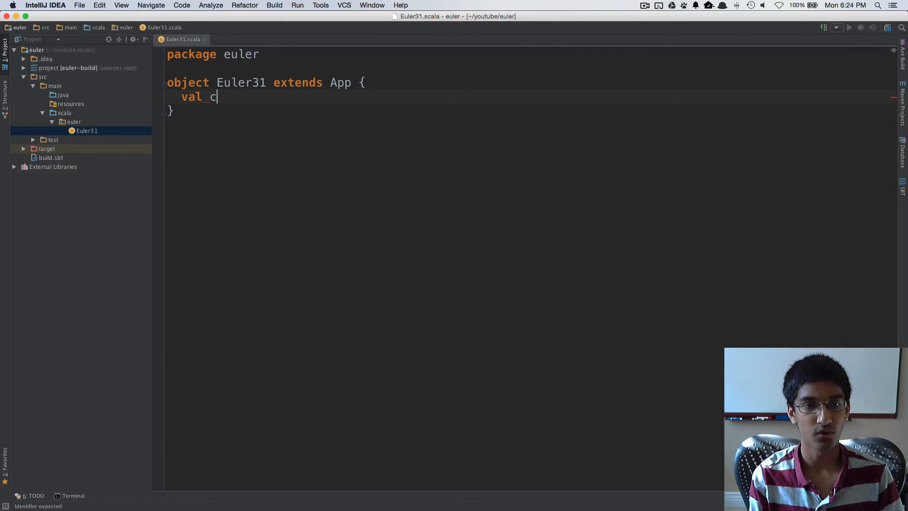
type("oins = List(1,")
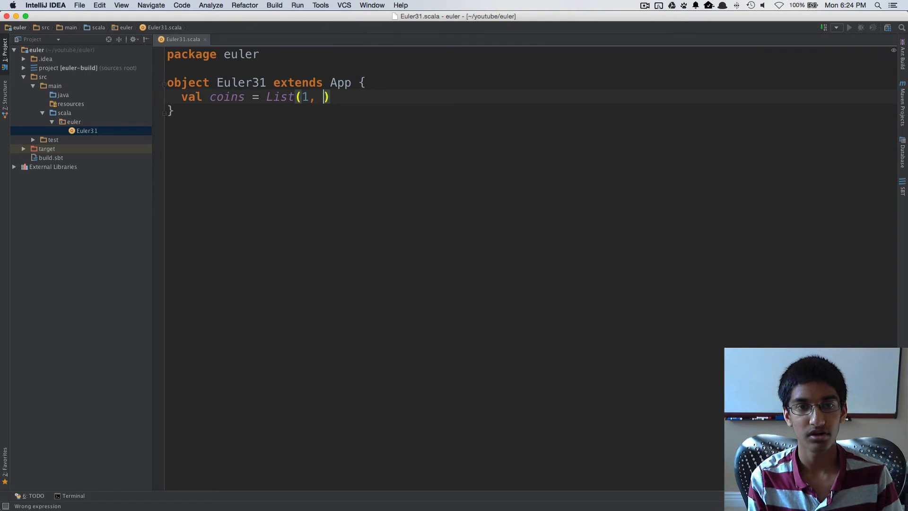
type("2, 5, 10, 20")
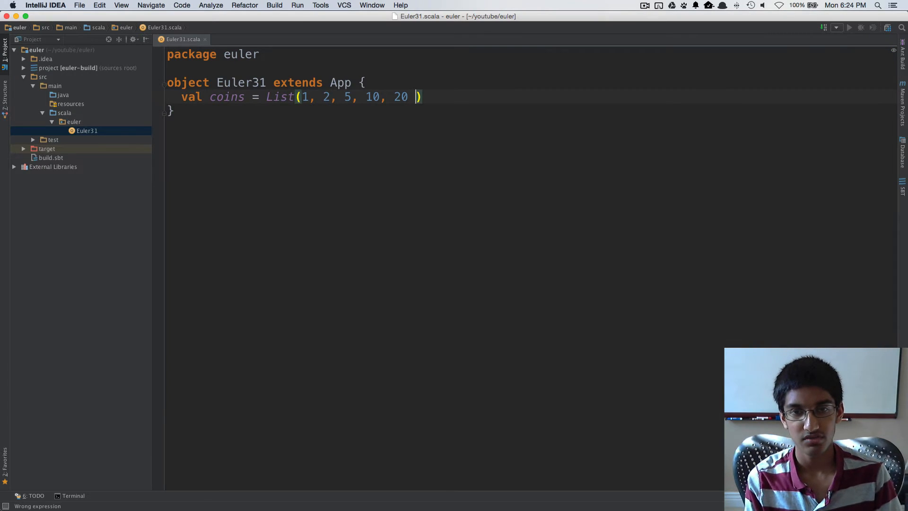
type(", 50")
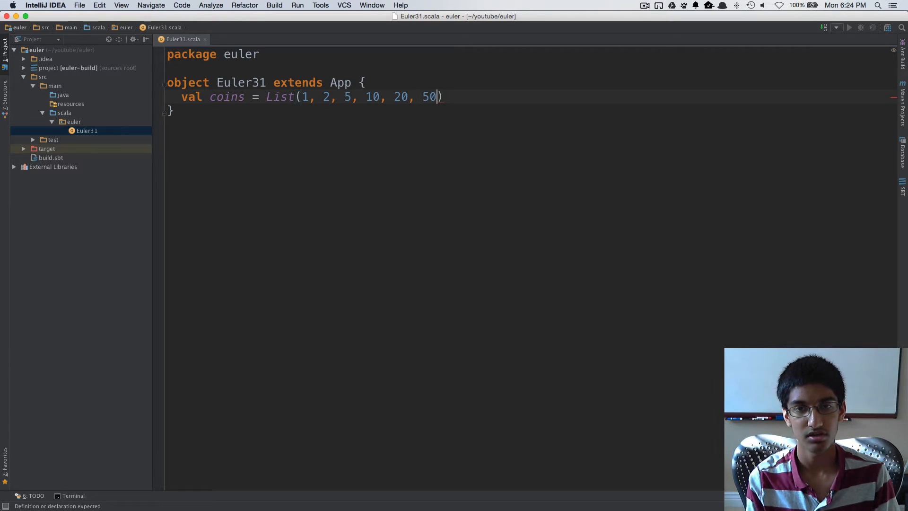
type(", 100, 200")
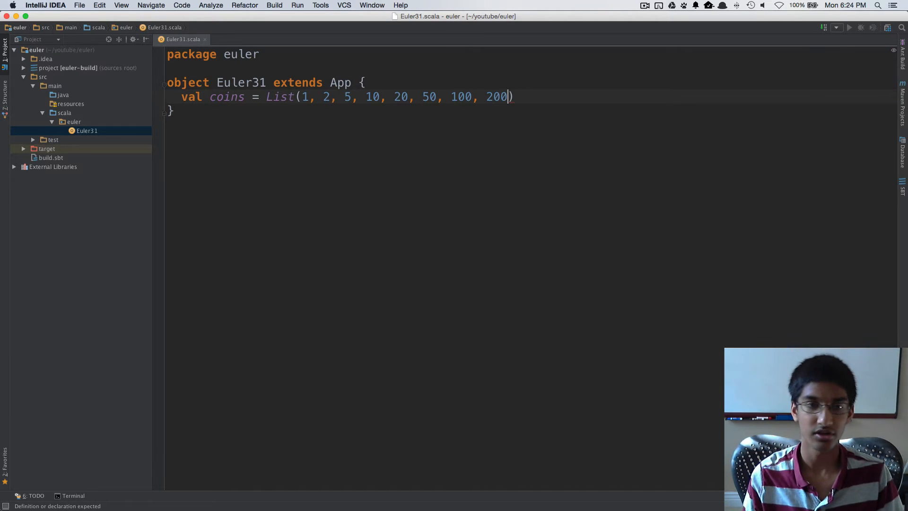
key("Return")
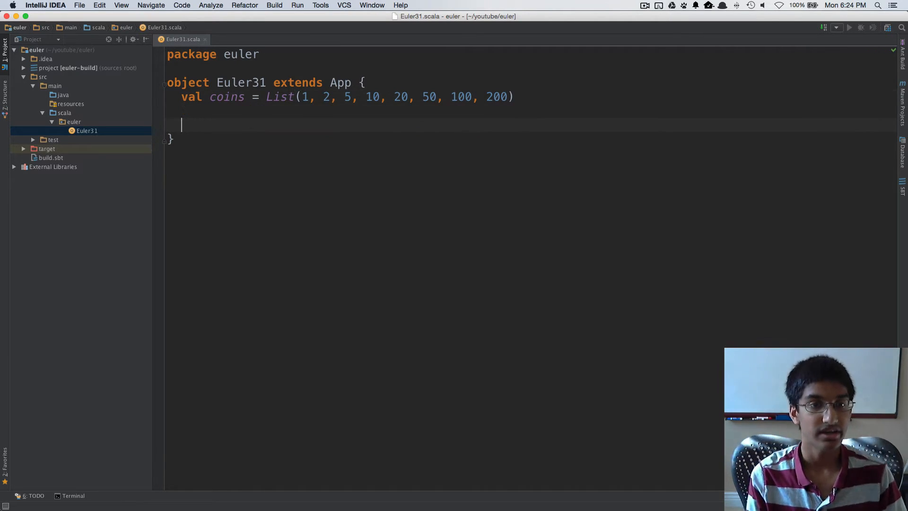
Import scala.collection.mutable and declare val memo = mutable.Map[(Int, Int), Int]()
type("val memo =")
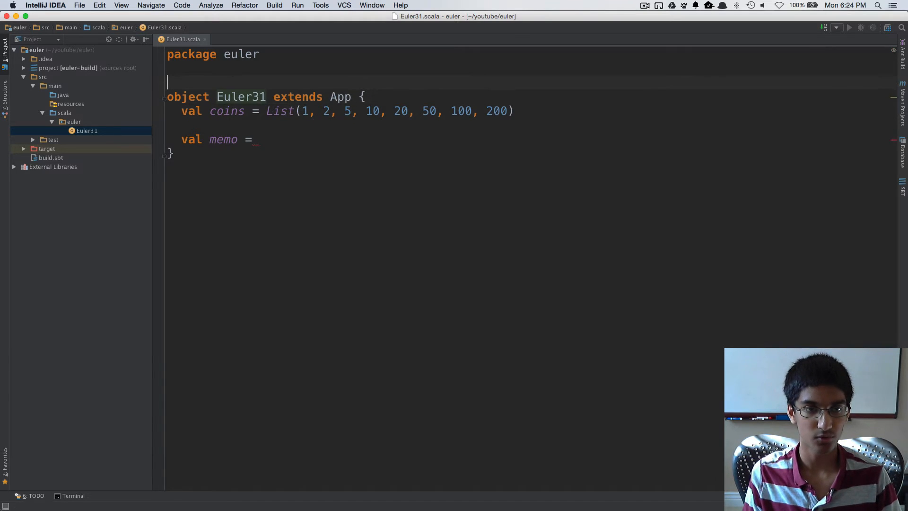
type("import s")
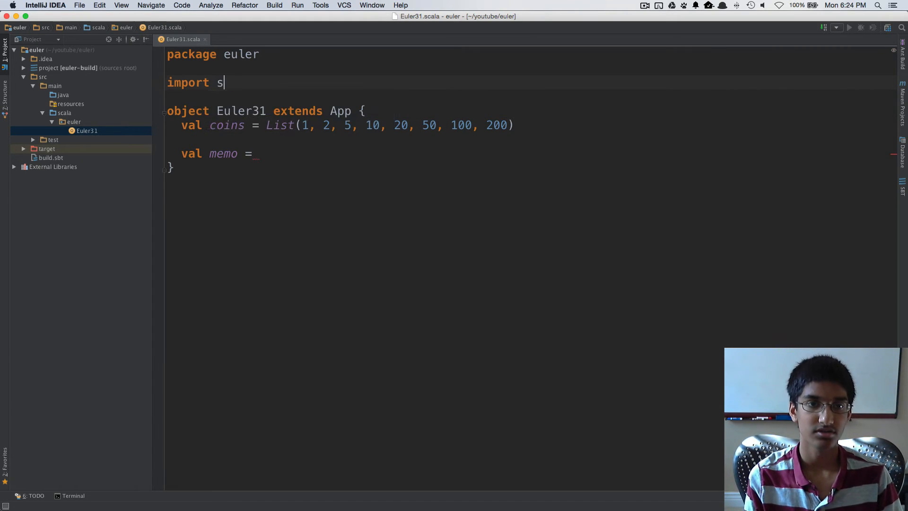
type("cala.collection.mutable")
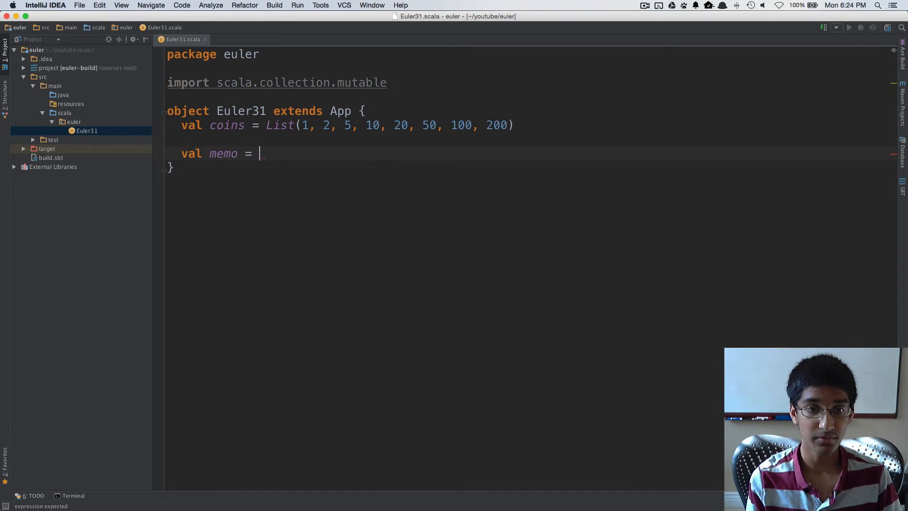
type("mutable.M")
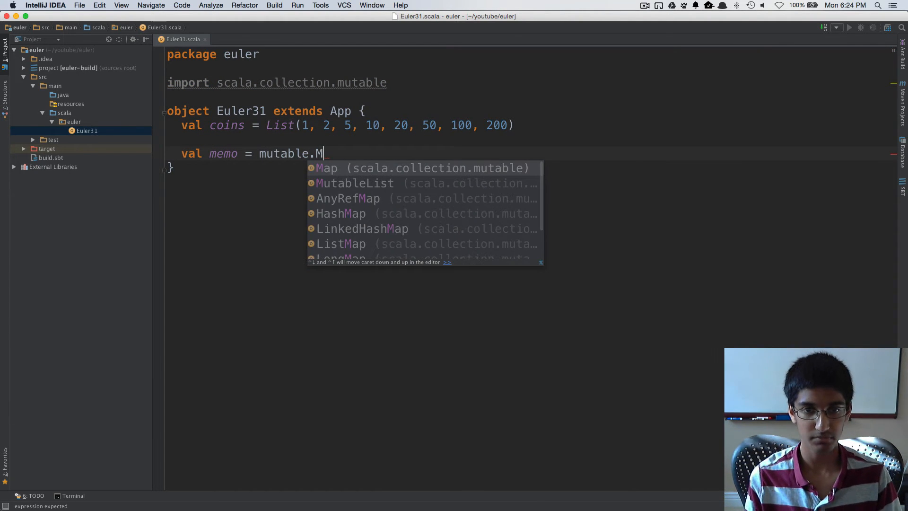
type("ap[(Int,")
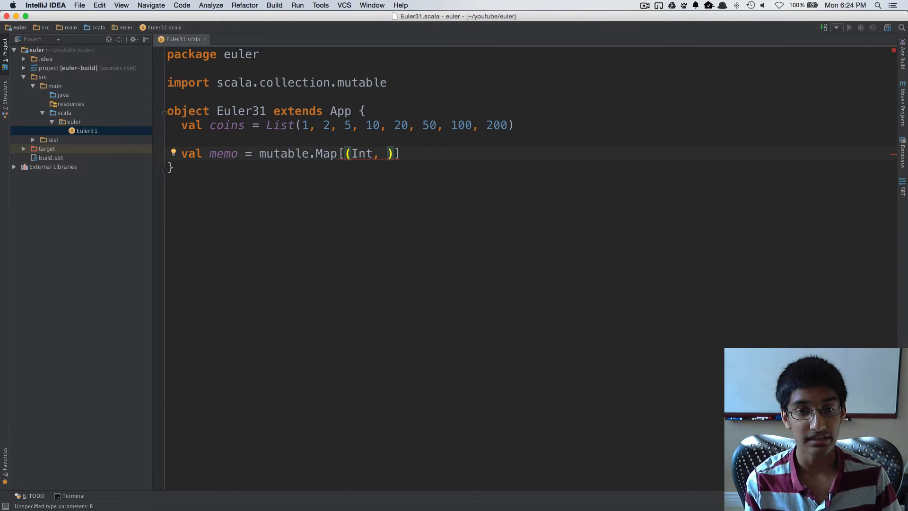
type("Int")
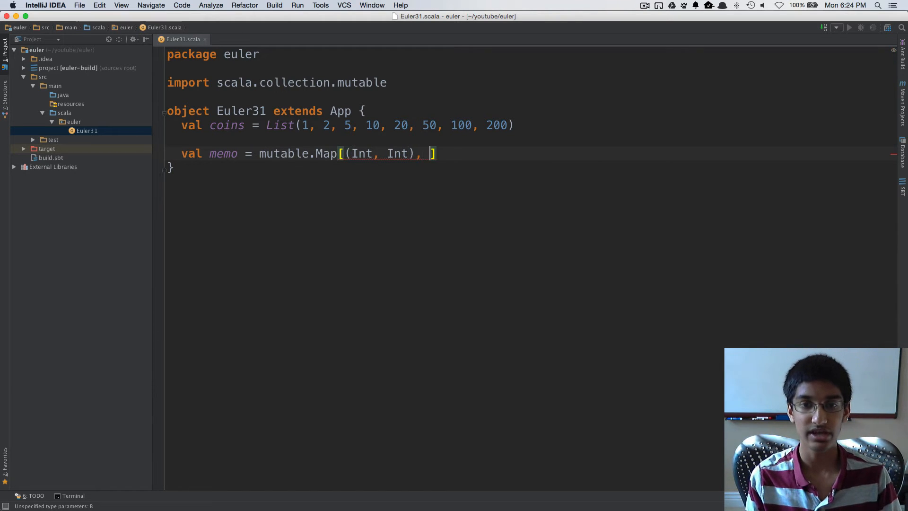
type("Int")
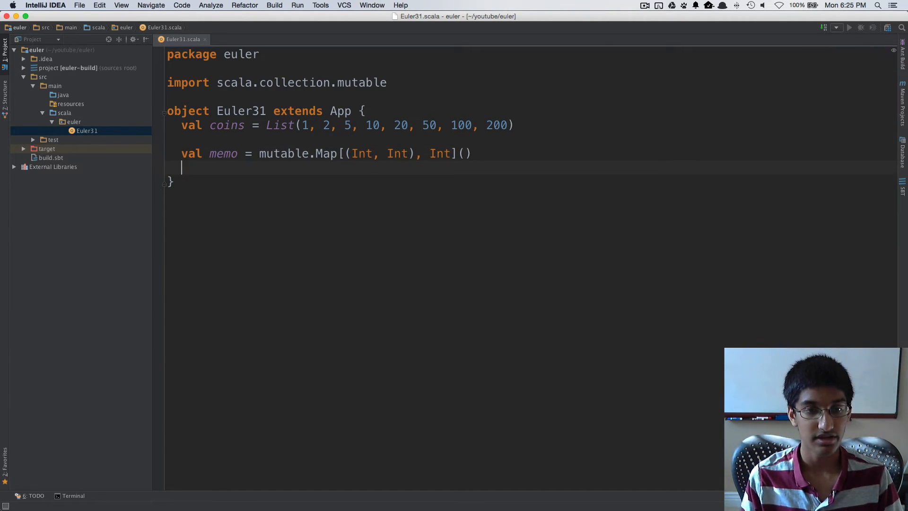
Declare def waysToGet(value: Int, lowestCoin: Int) with an opening body brace
type("def")
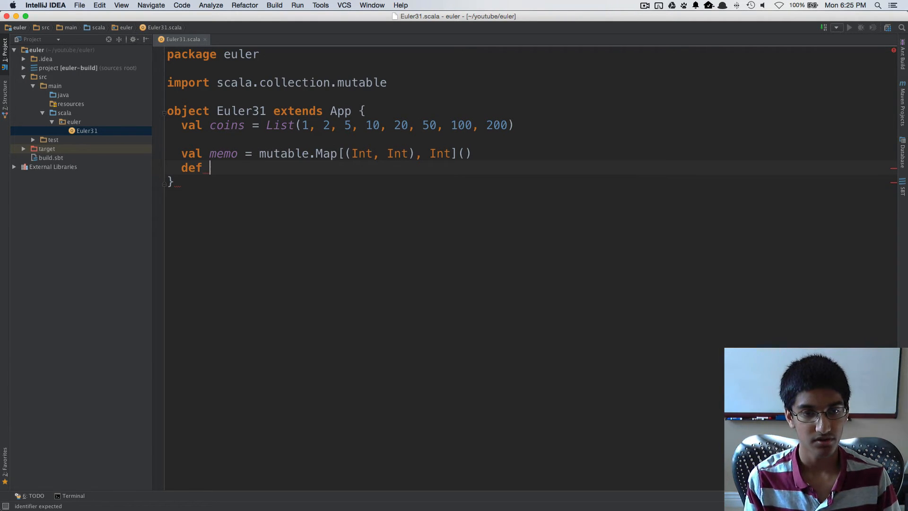
type("waysTo")
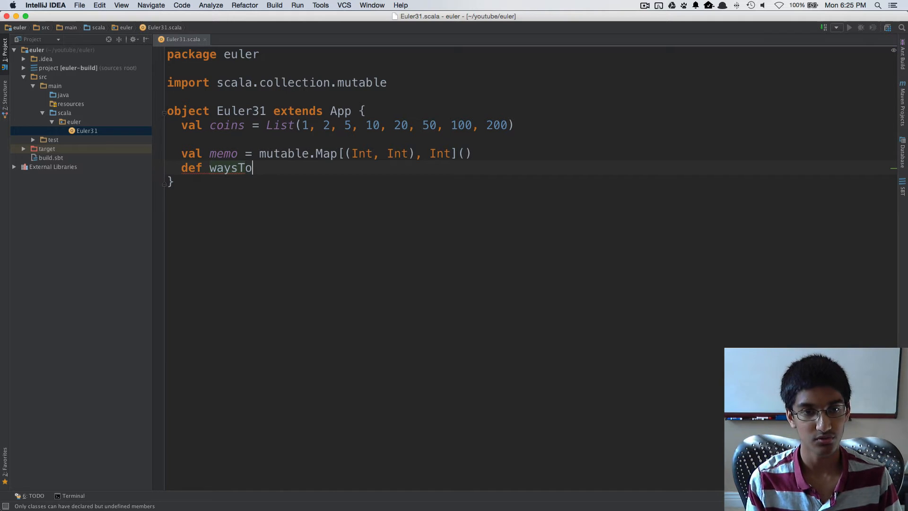
type("Get()")
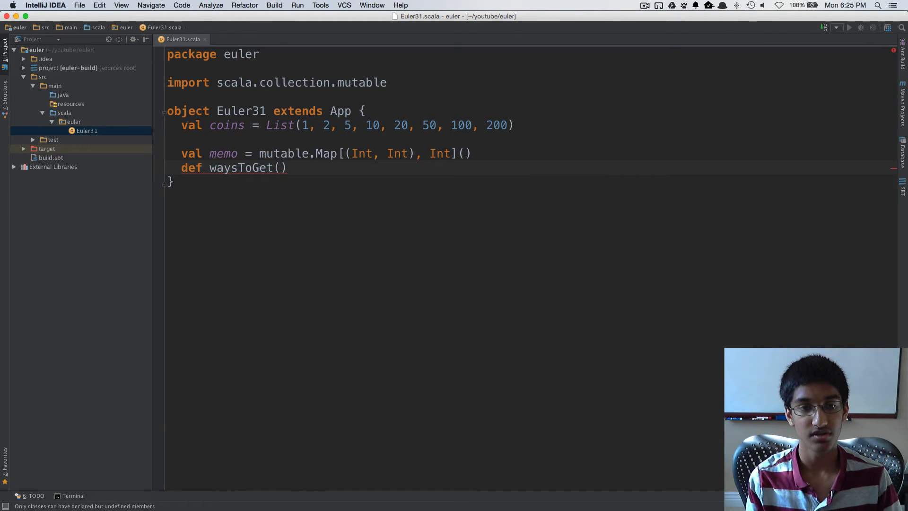
type("value: Int")
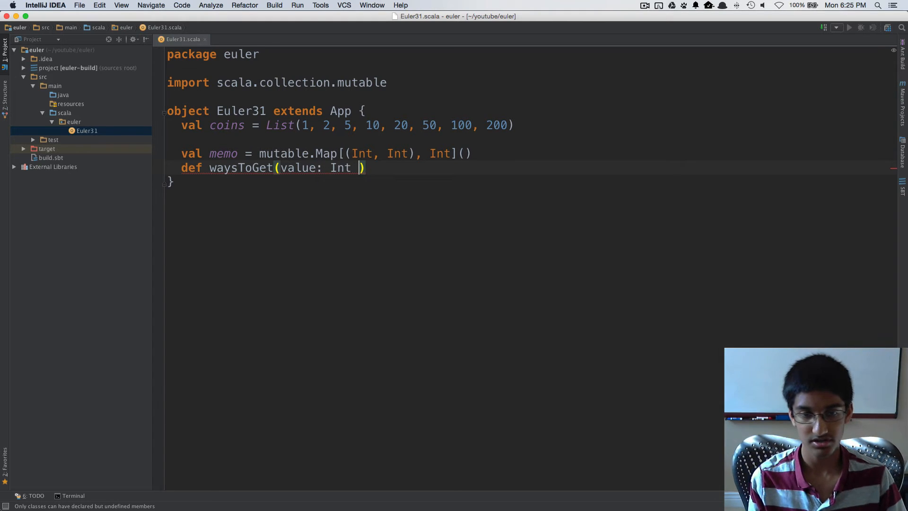
type(", h")
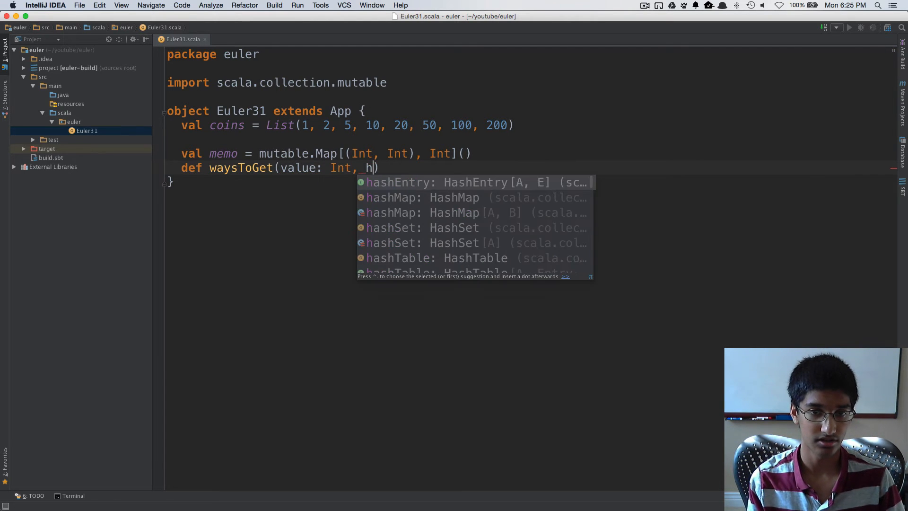
type("lowestCoin")
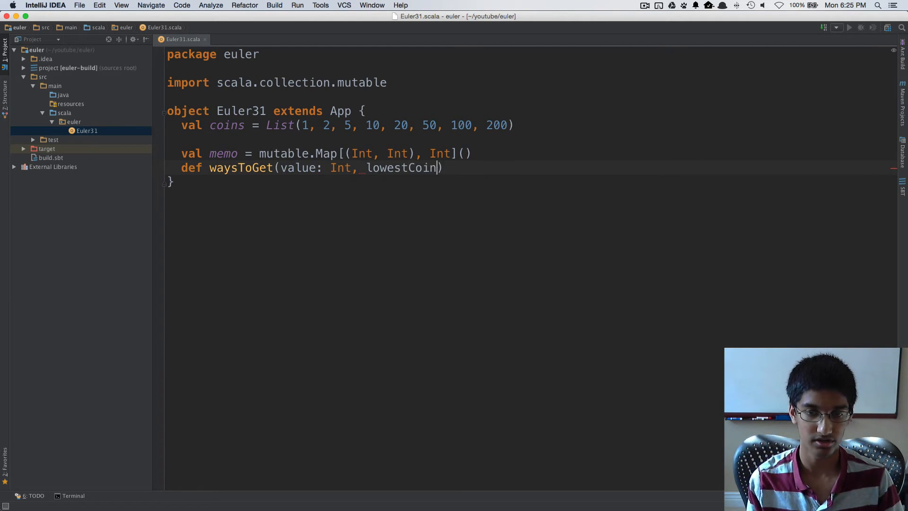
type(": Int) =")
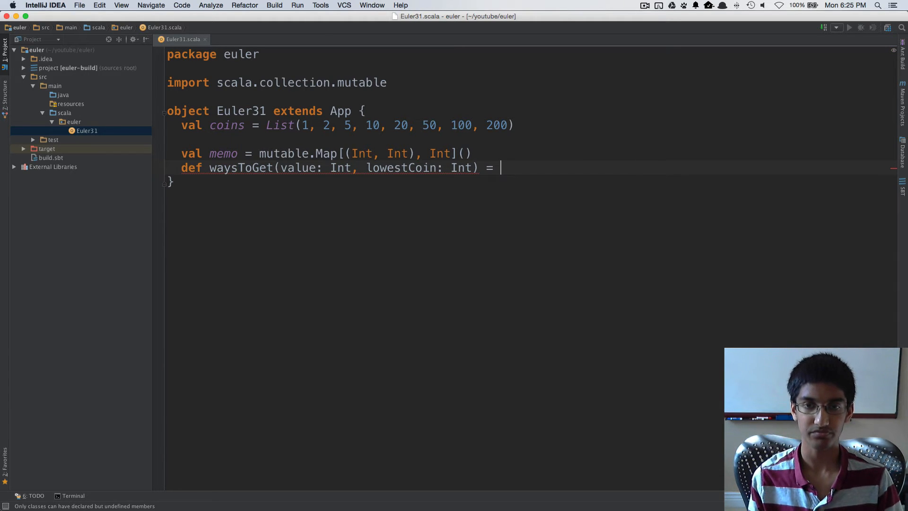
type("{")
type("if (value ")
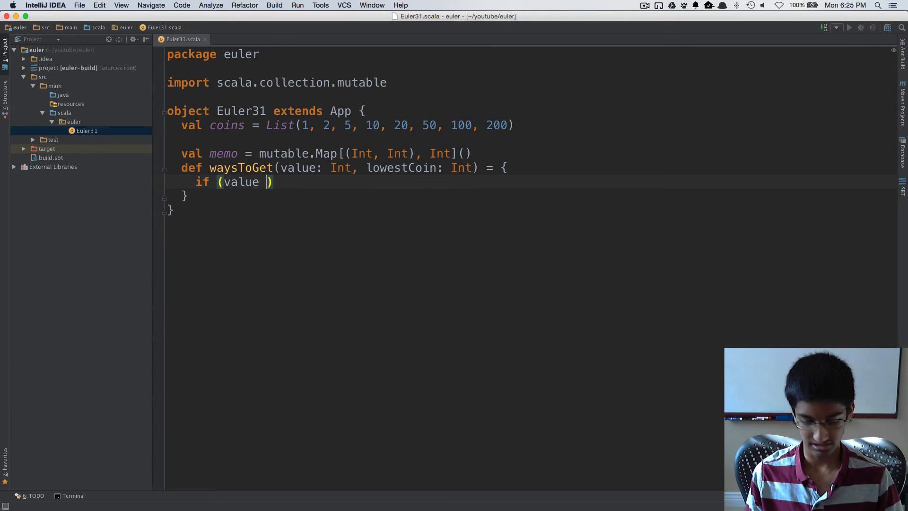
Return 0 when value < 0 and 1 when value == 0, starting the final else branch
type("< 1")
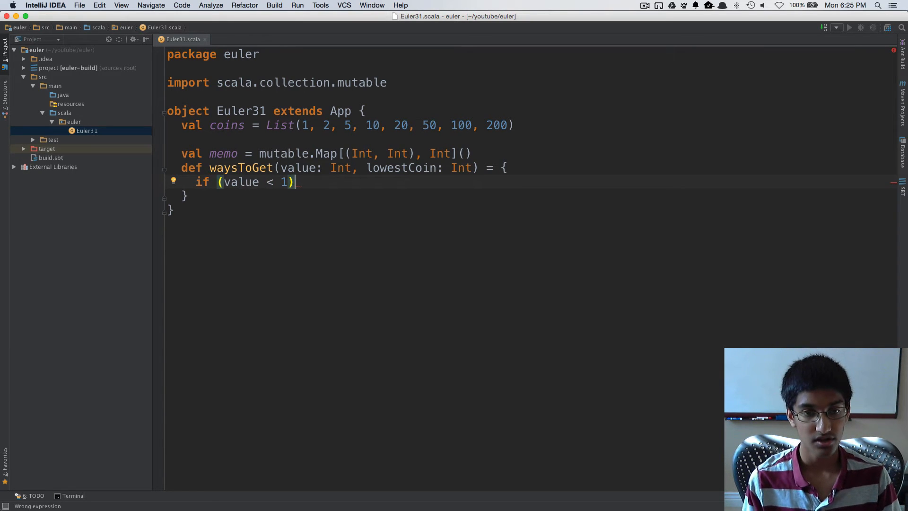
type("0")
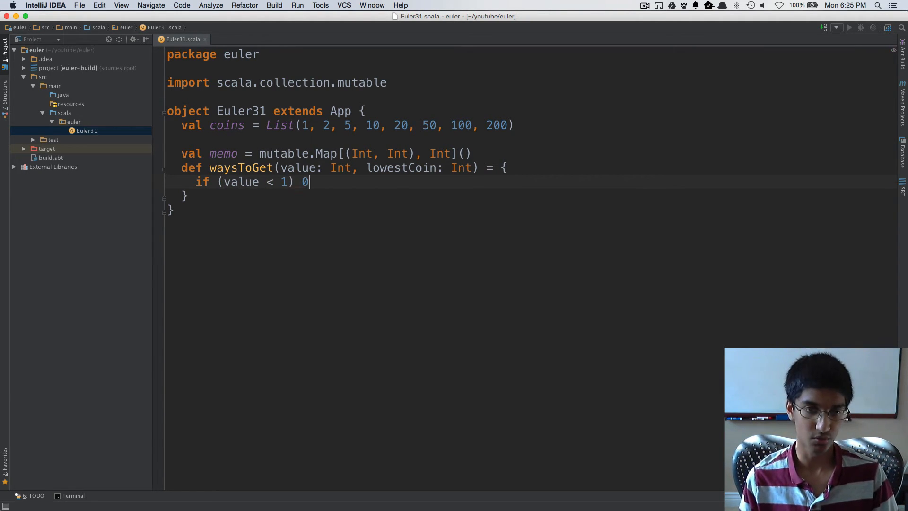
type("0")
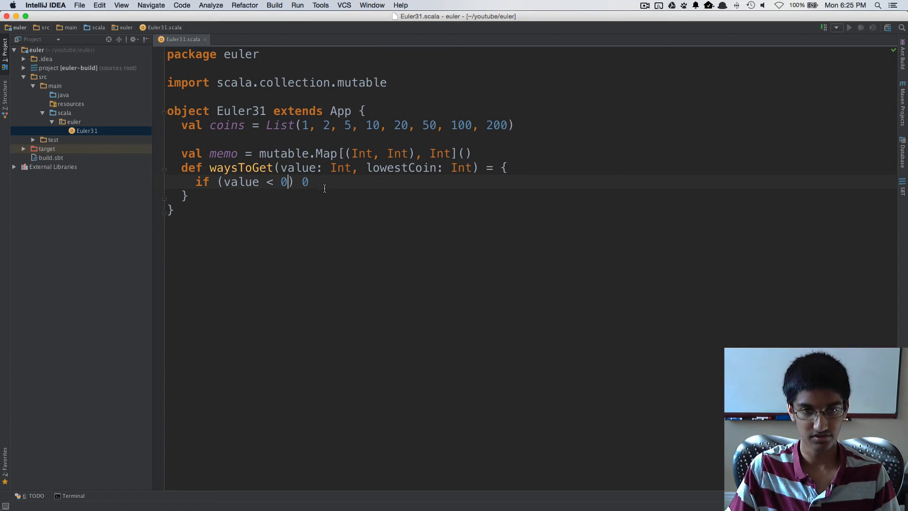
type("else (value =")
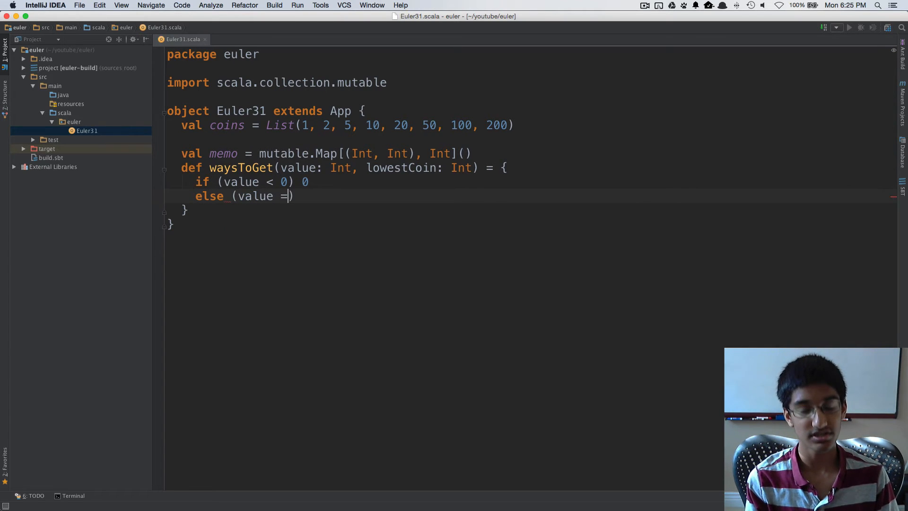
type("= 0)")
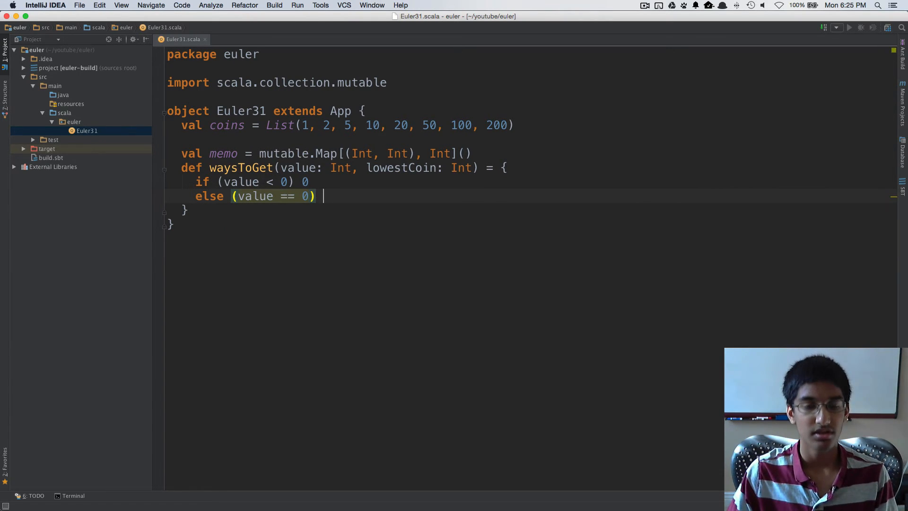
type("1")
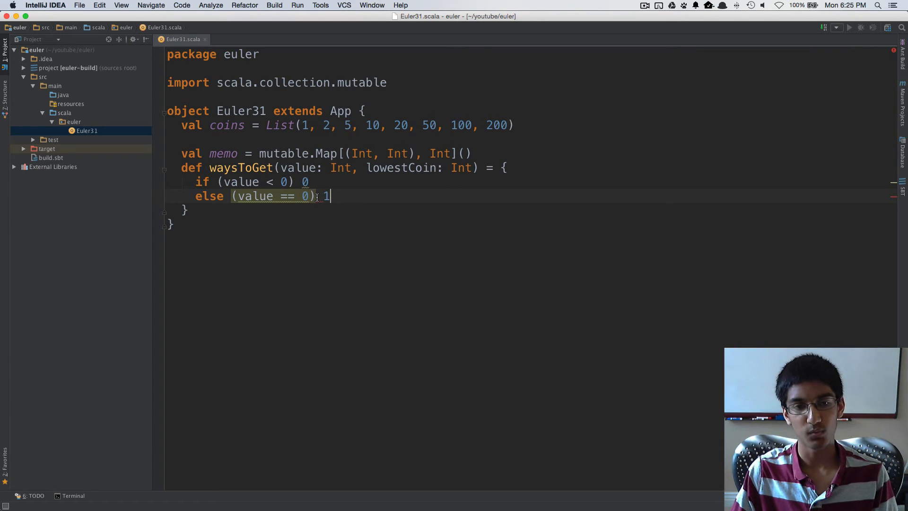
mouse_move(307, 196)
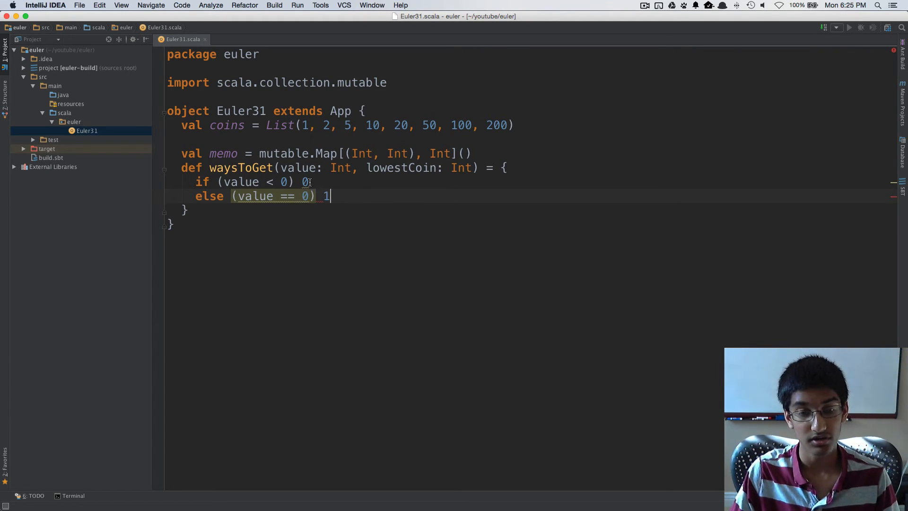
mouse_move(310, 182)
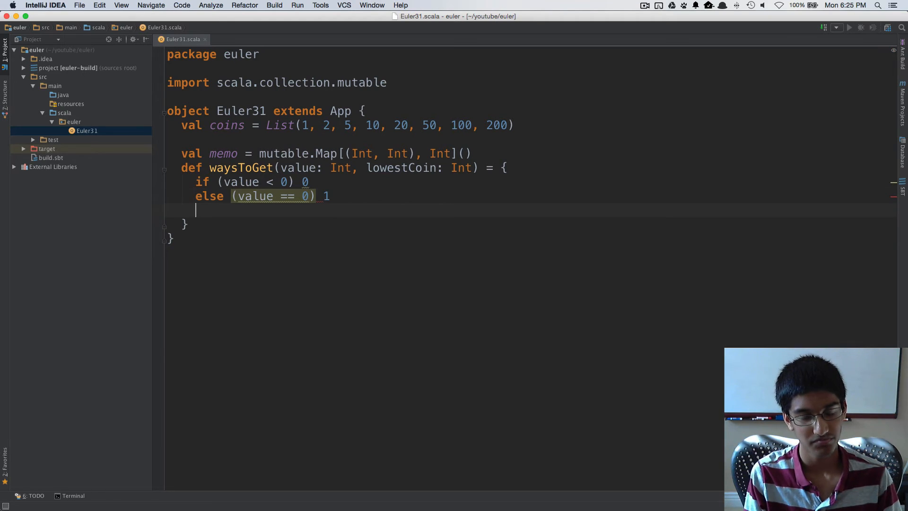
type("if")
type("else")
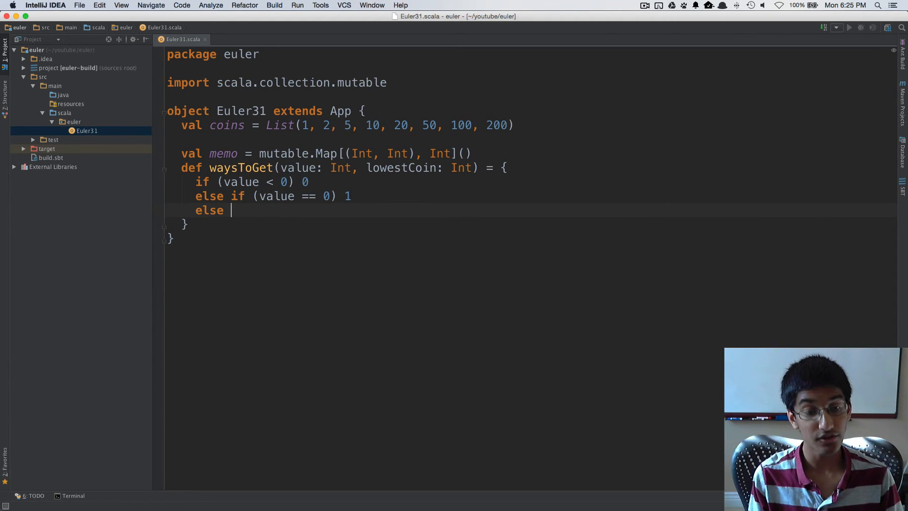
Begin memo.getOrElseUpdate((value, lowestCoin), { }) inside the else branch
type("{")
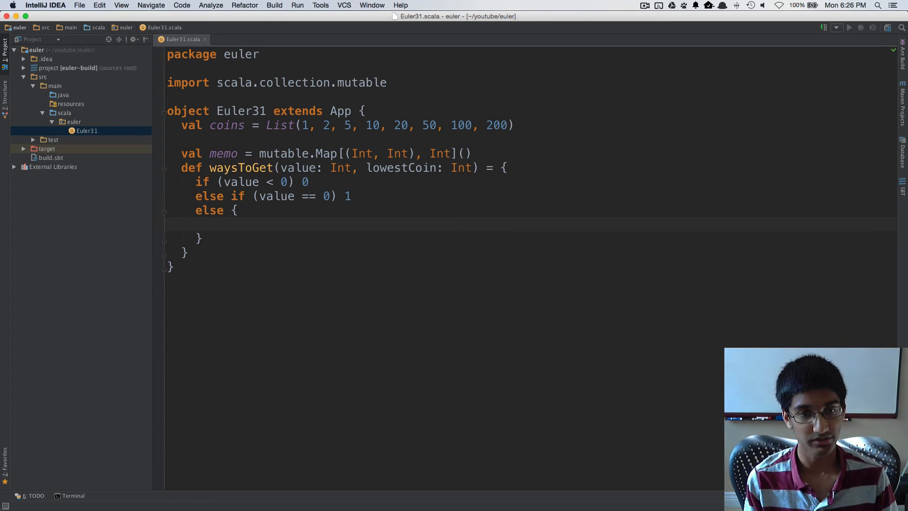
type("memo.")
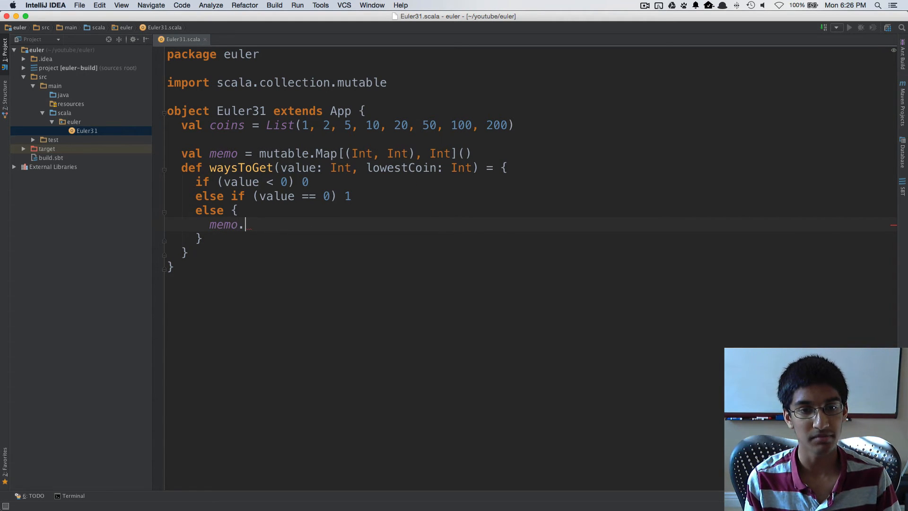
type("getOrElseUpdate(")
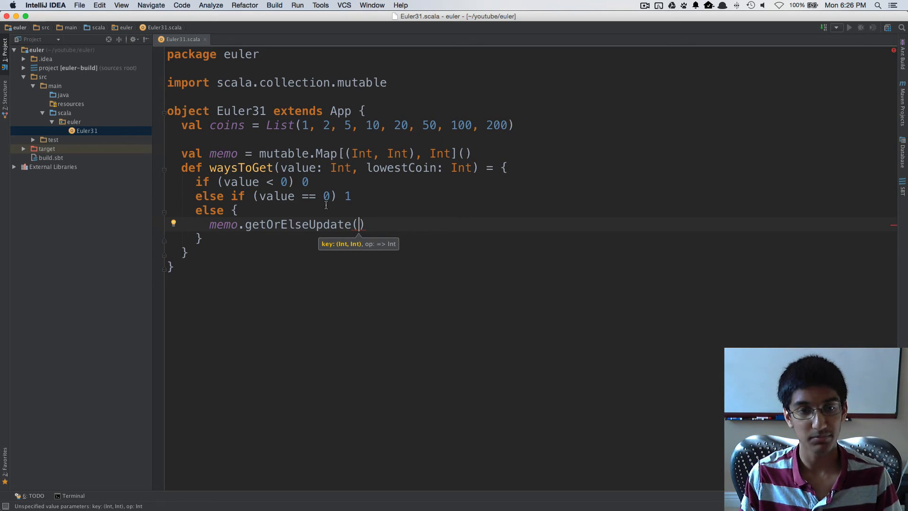
mouse_move(336, 220)
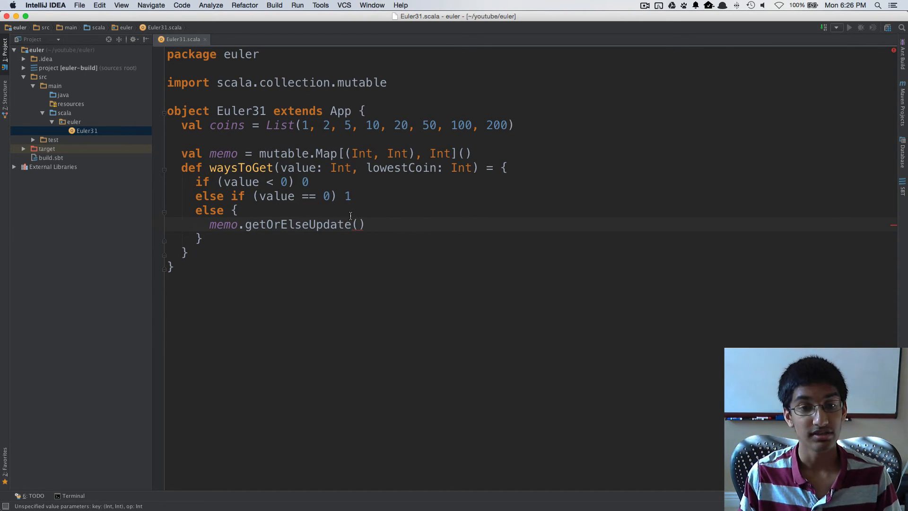
mouse_move(396, 225)
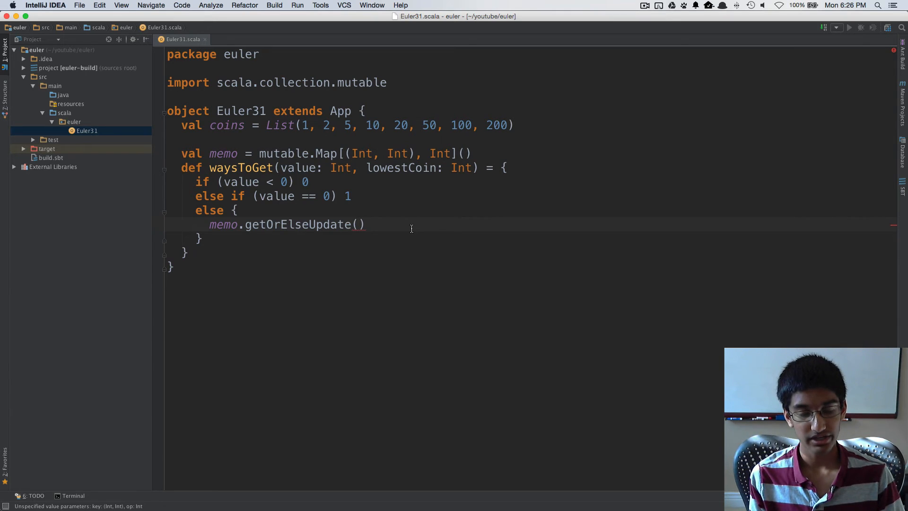
type("value, lowestCoin")
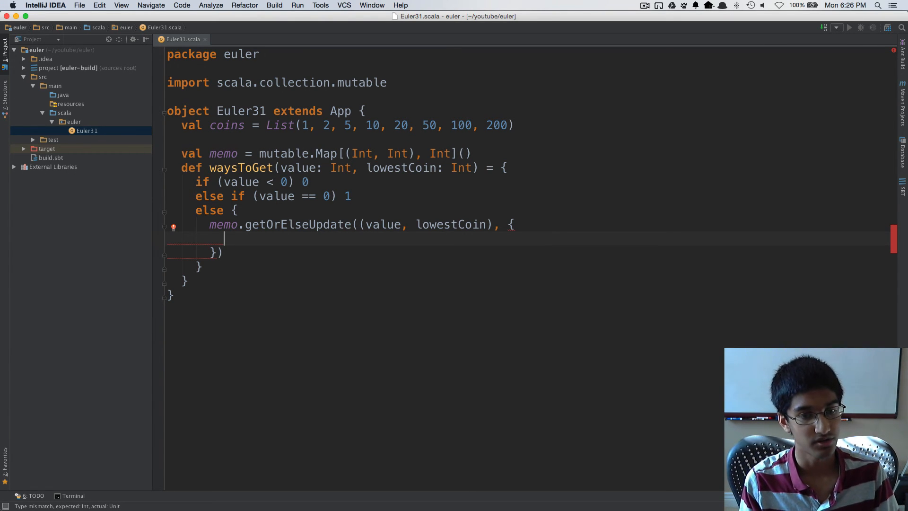
Write coins.filter(_ <= lowestCoin).map(c => waysToGet(value - c, c)) as the memoized computation
type("coins.")
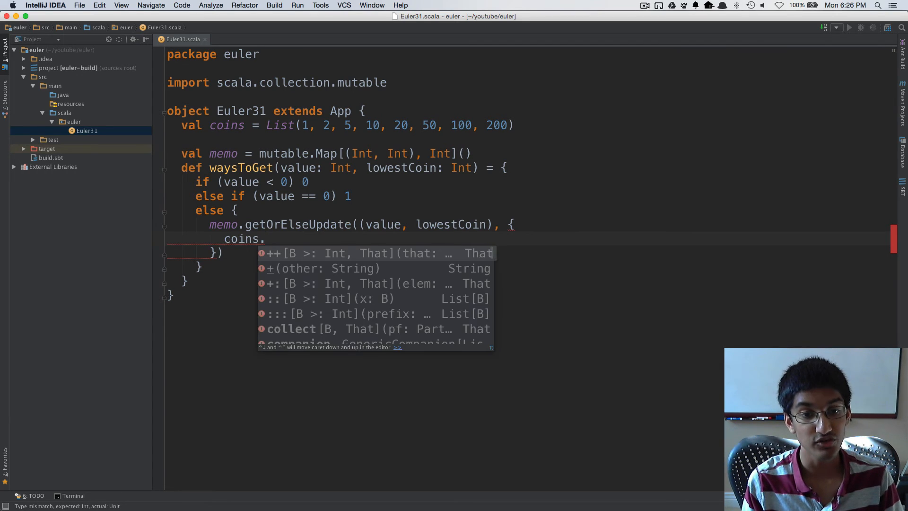
type("filter(_ <=")
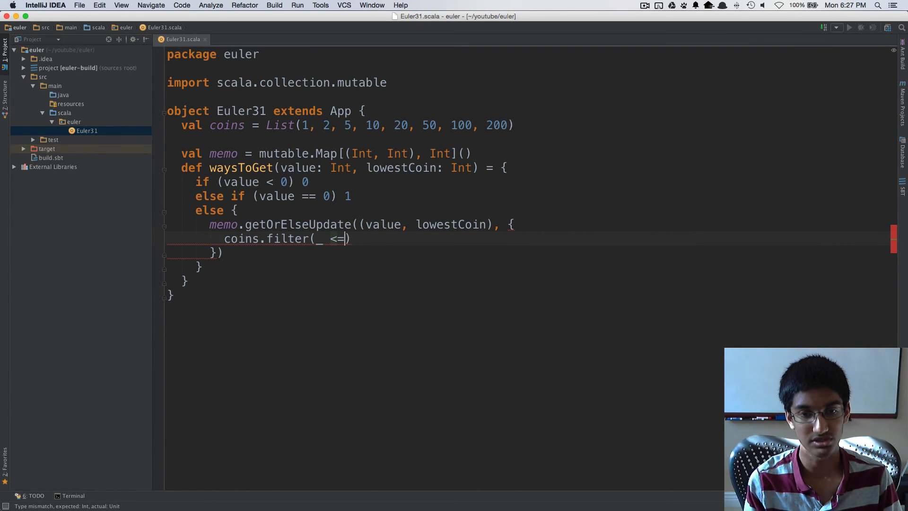
type("lowestCoin")
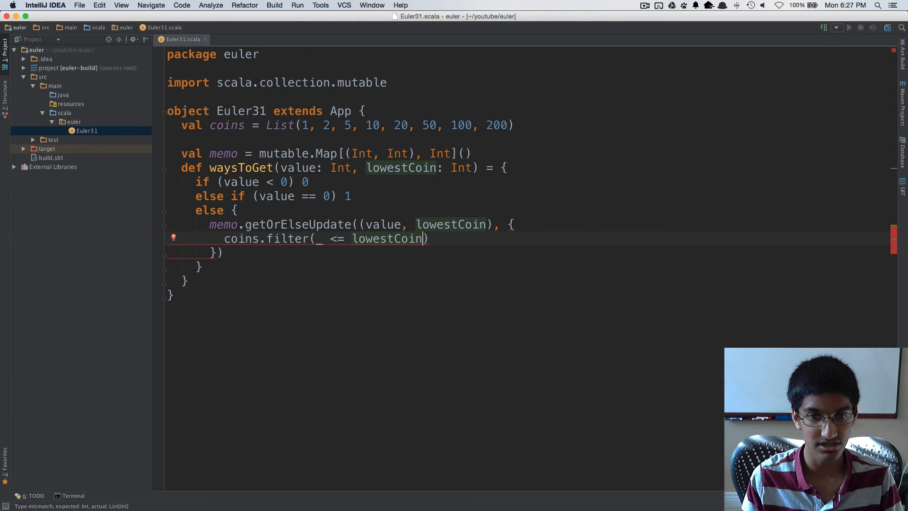
type(".")
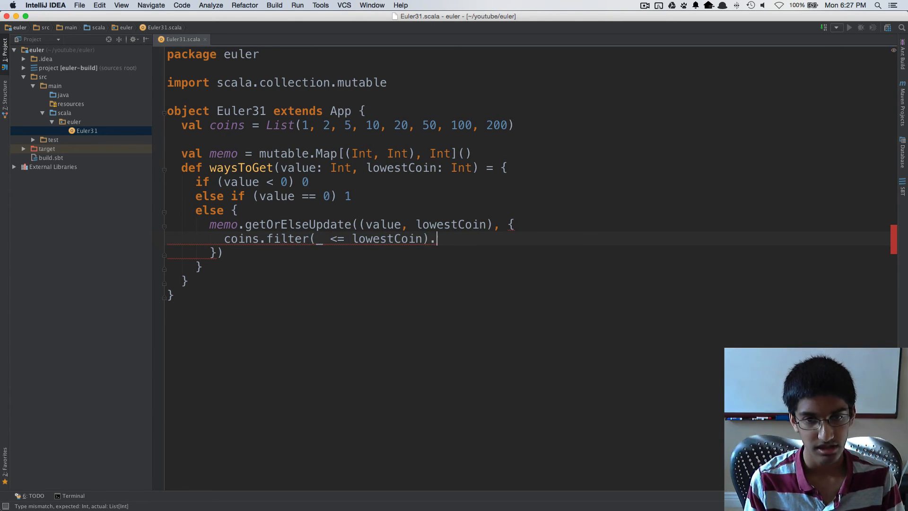
type("map(")
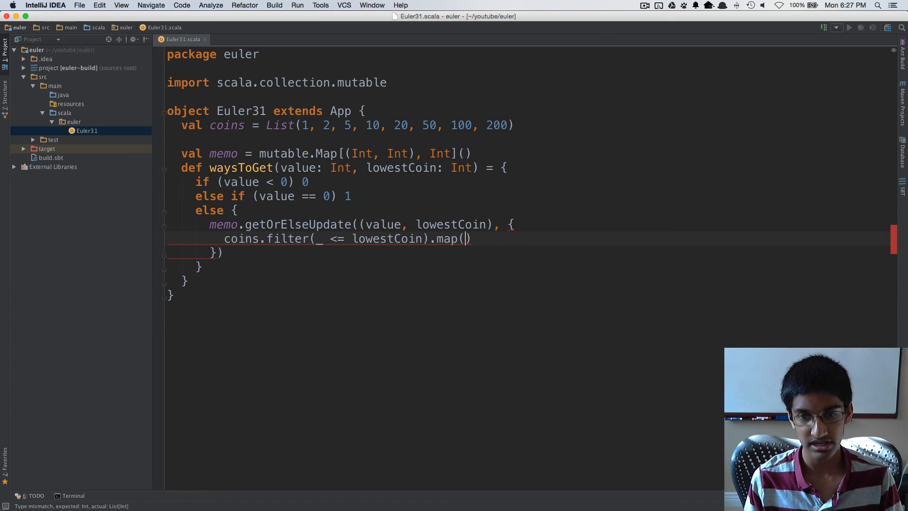
type("c => waysToGet(value - c")
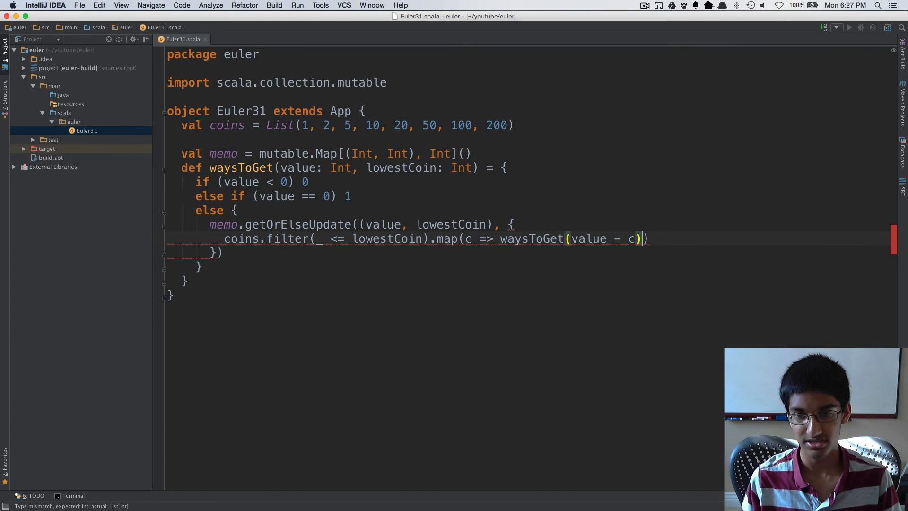
type(",")
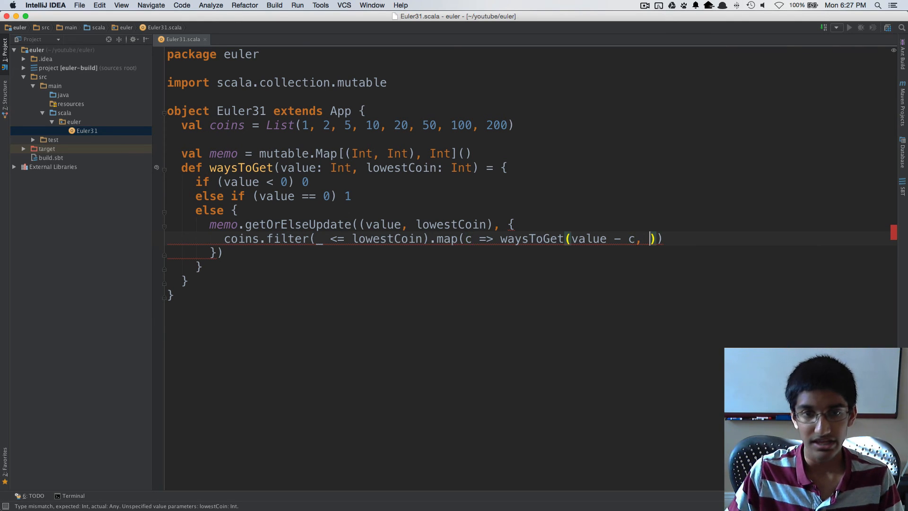
mouse_move(396, 238)
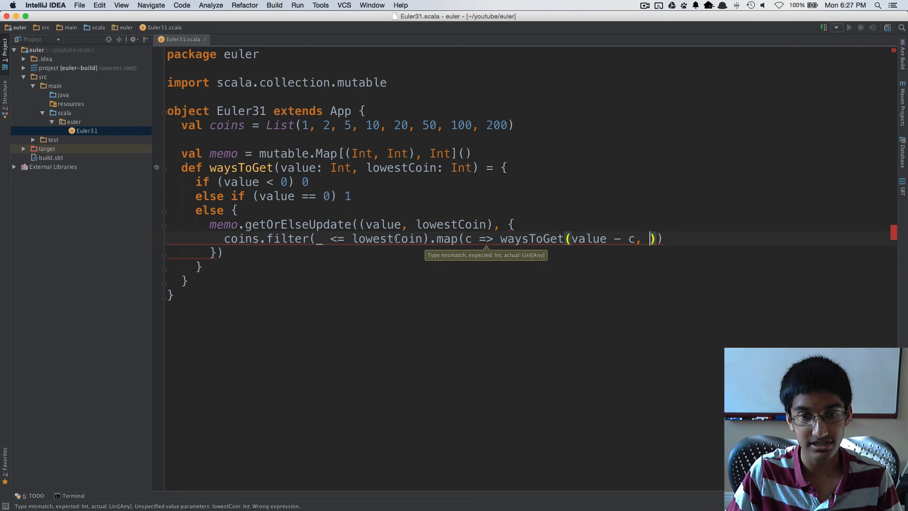
mouse_move(472, 238)
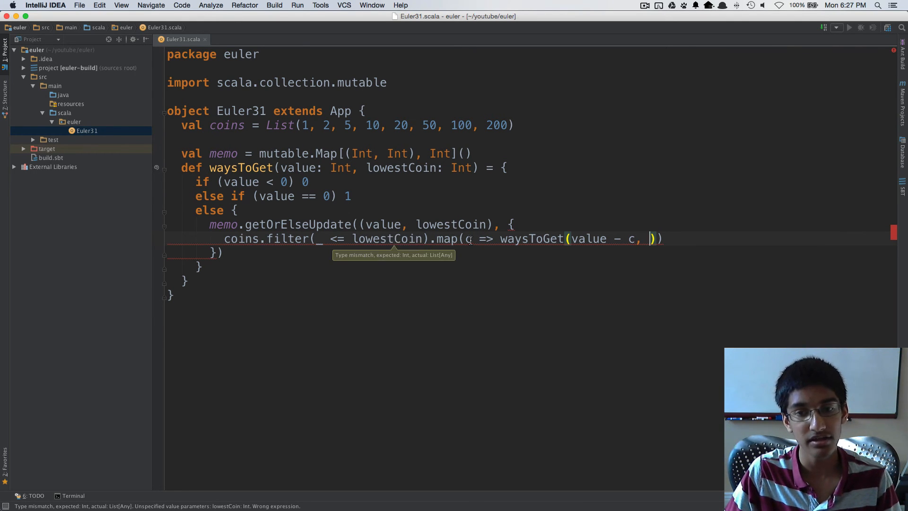
mouse_move(472, 238)
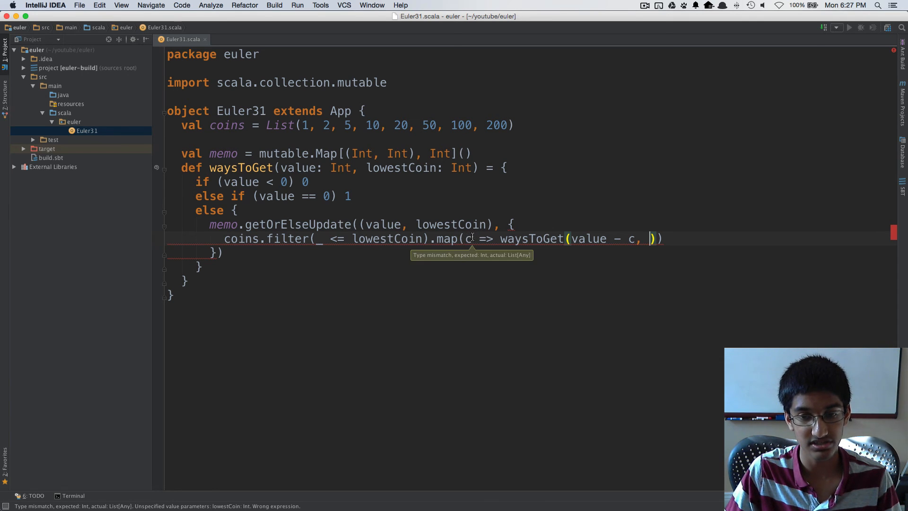
mouse_move(475, 239)
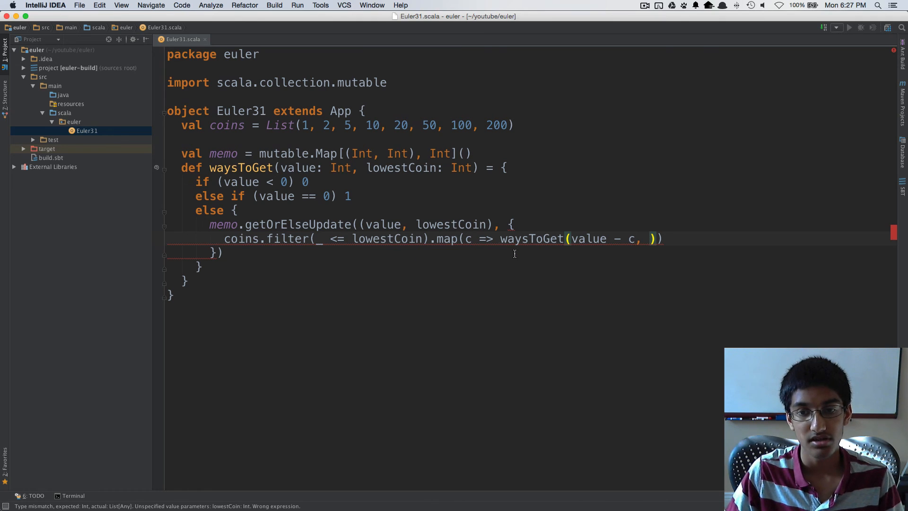
type("c")
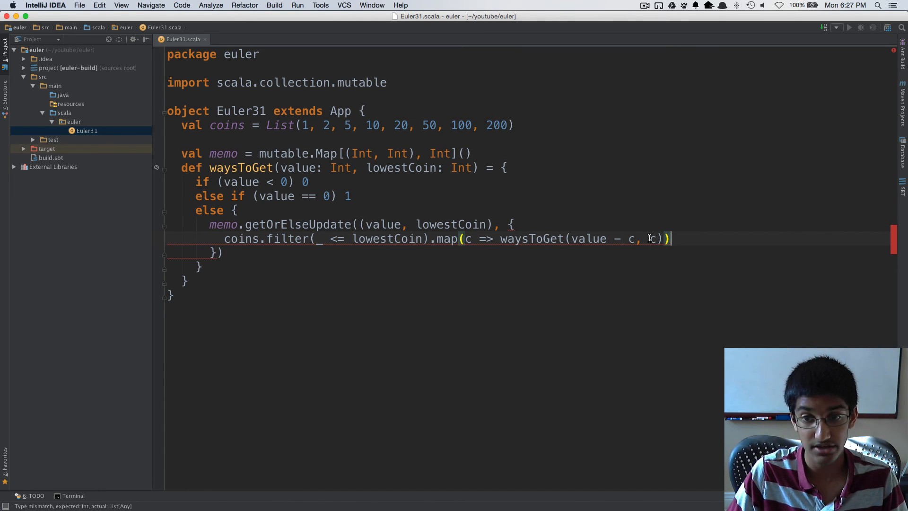
mouse_move(451, 225)
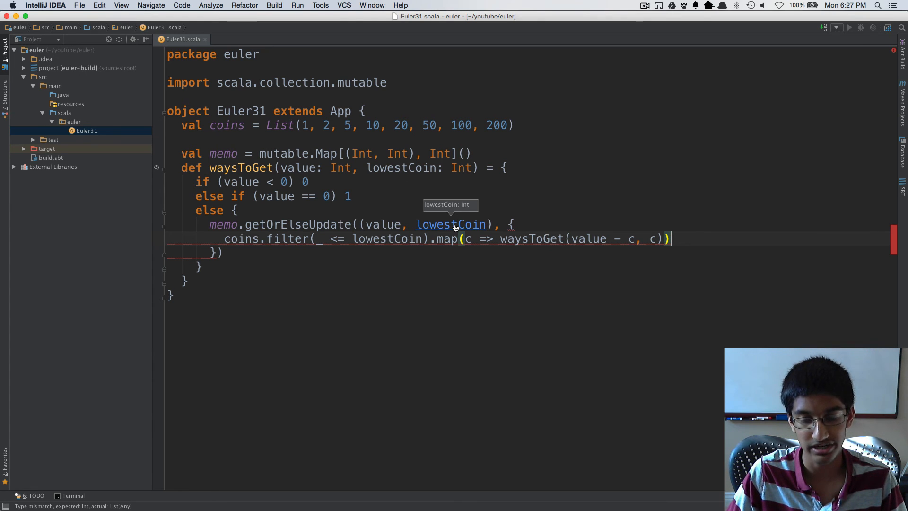
mouse_move(562, 251)
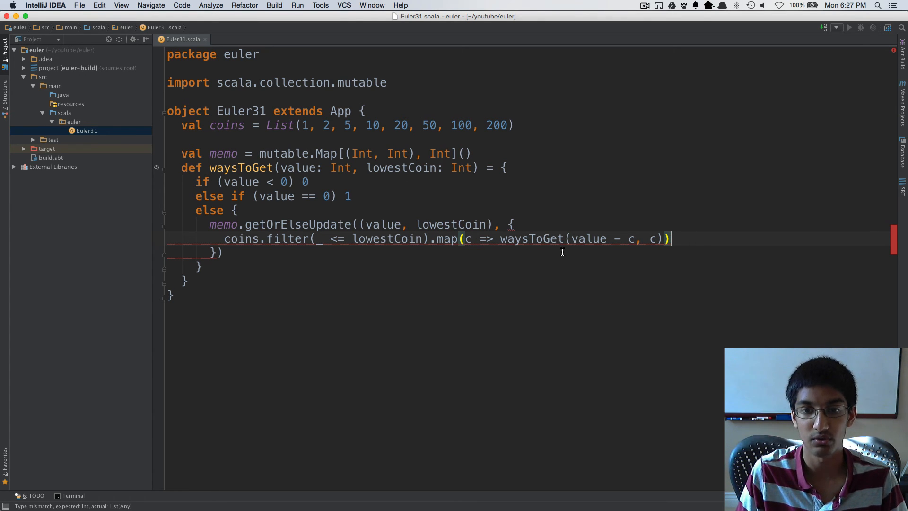
Append .sum so the mapped recursive calls are totalled
type(".sum")
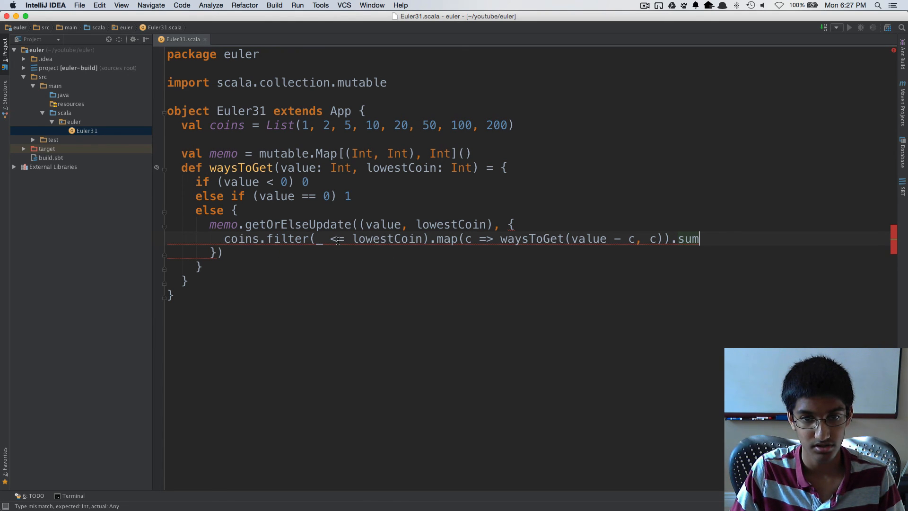
mouse_move(461, 272)
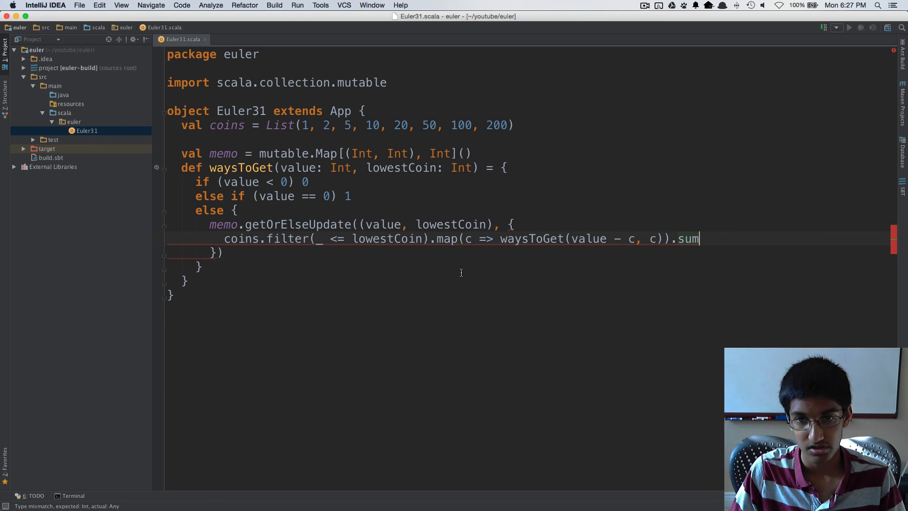
mouse_move(561, 238)
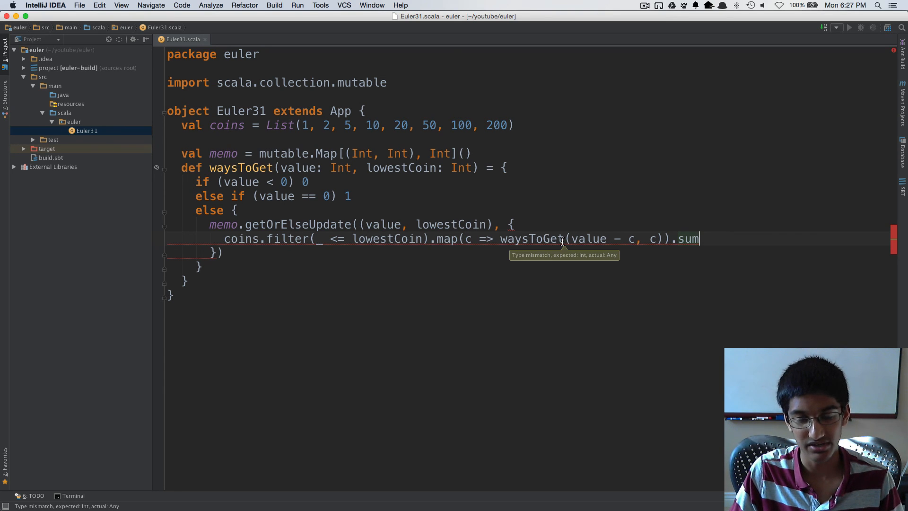
mouse_move(530, 240)
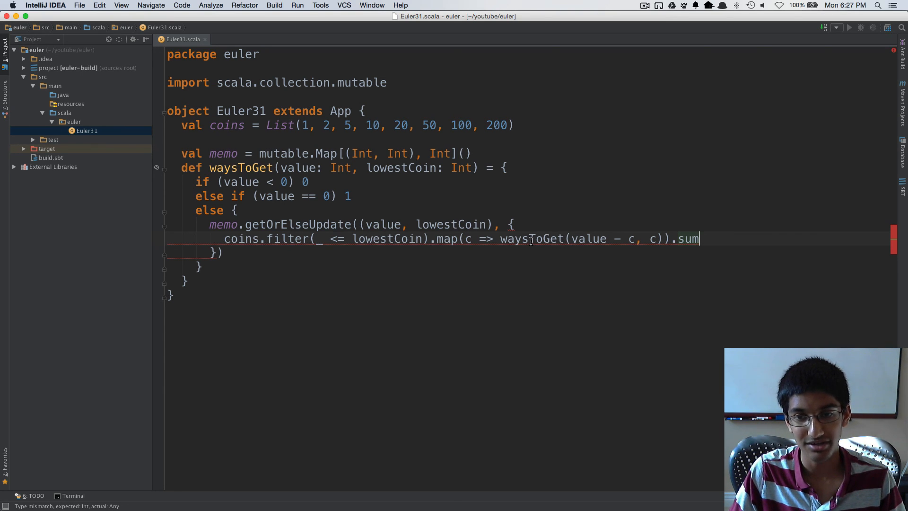
mouse_move(530, 239)
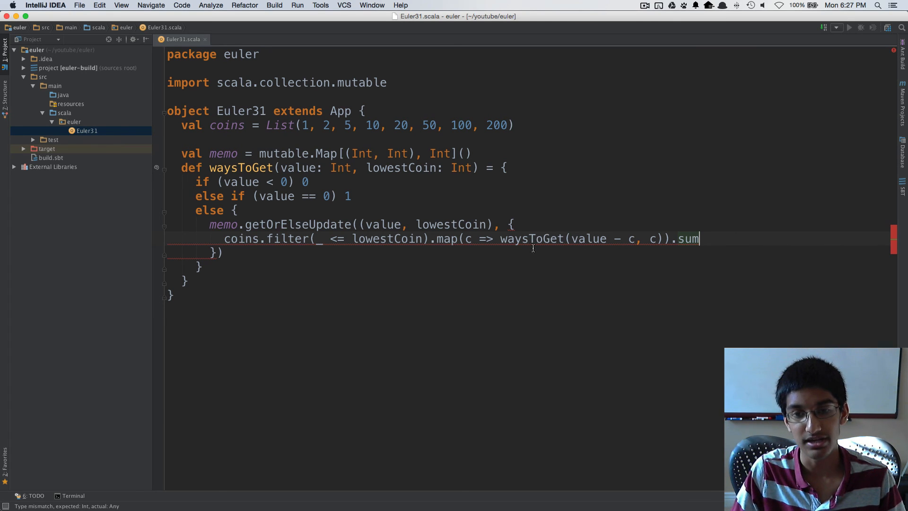
mouse_move(481, 172)
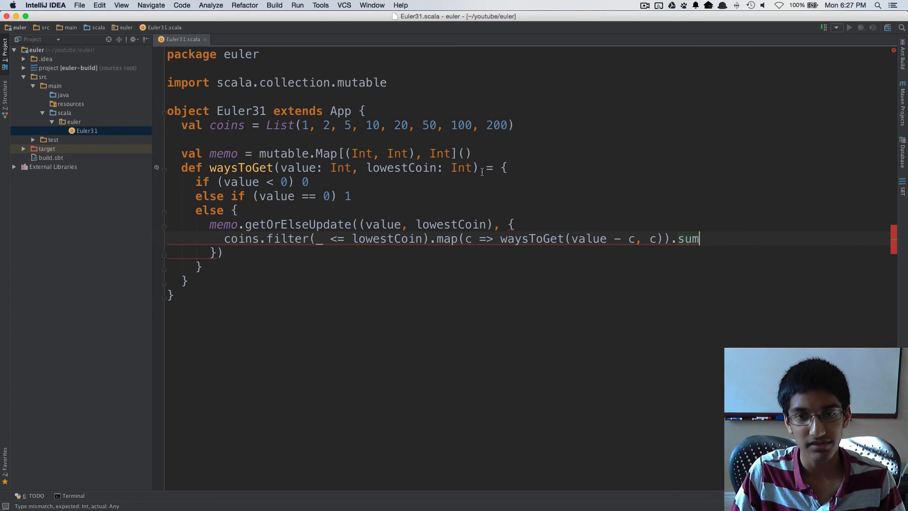
mouse_move(474, 171)
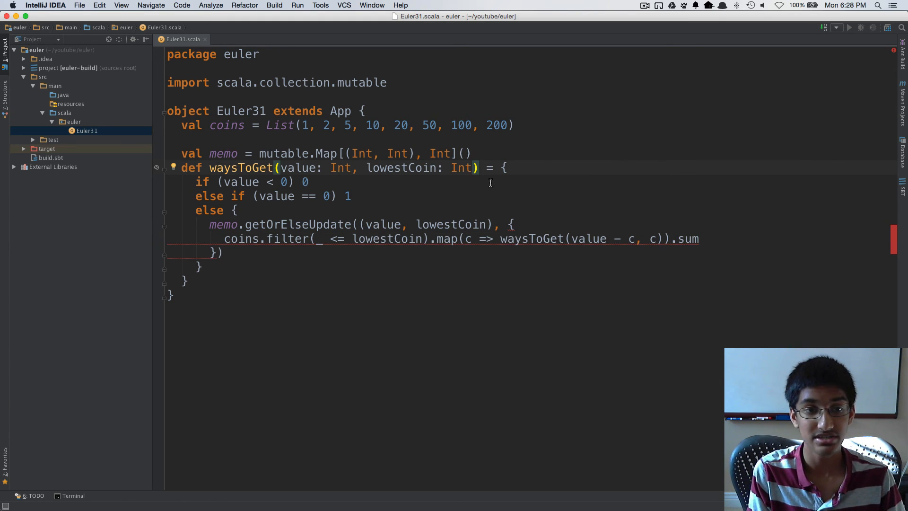
Give waysToGet an Int return type and add println(waysToGet(200, 200)) below it
type(": Int")
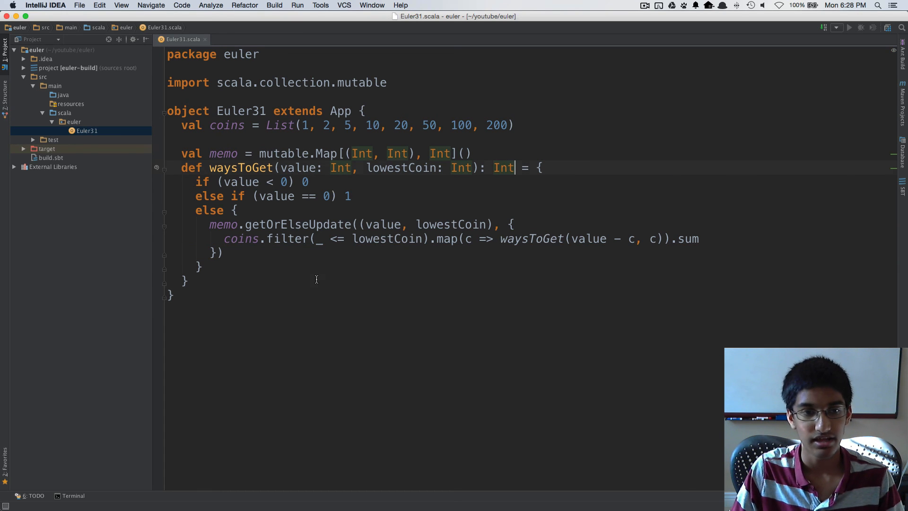
type("println(waysToGet(")
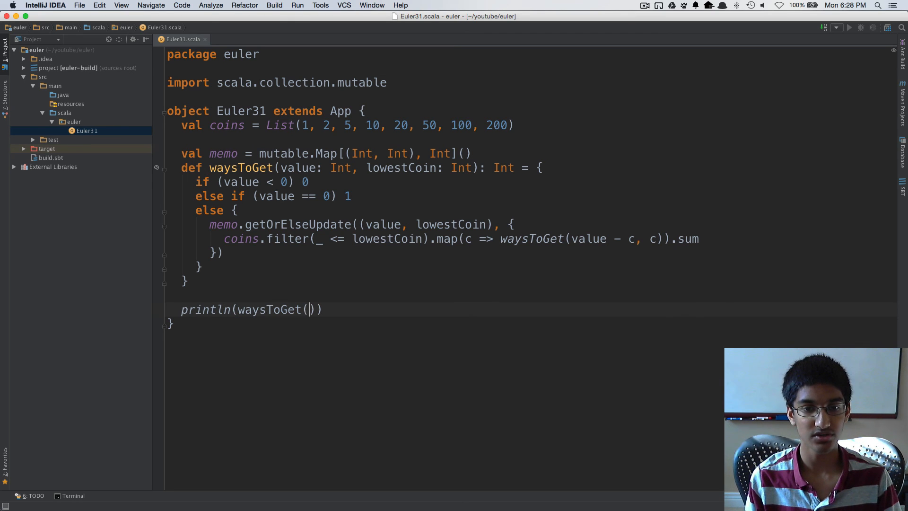
type("200,")
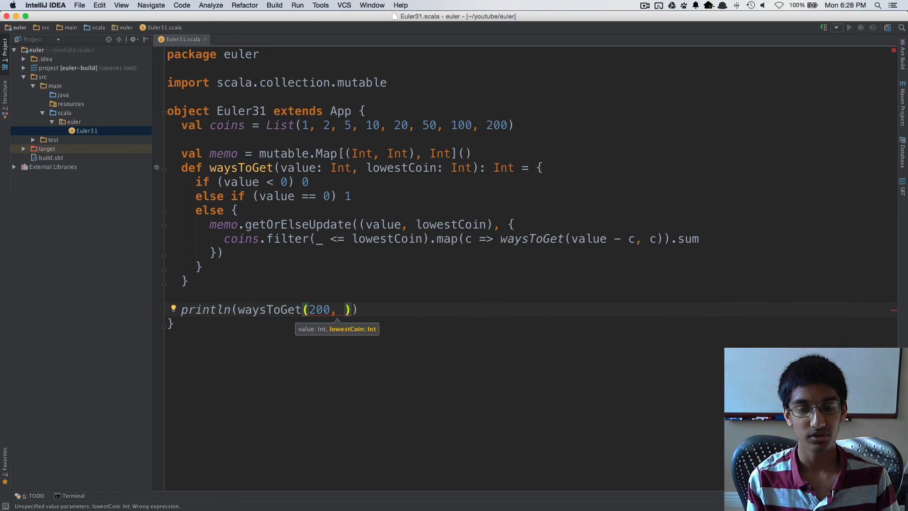
type("200")
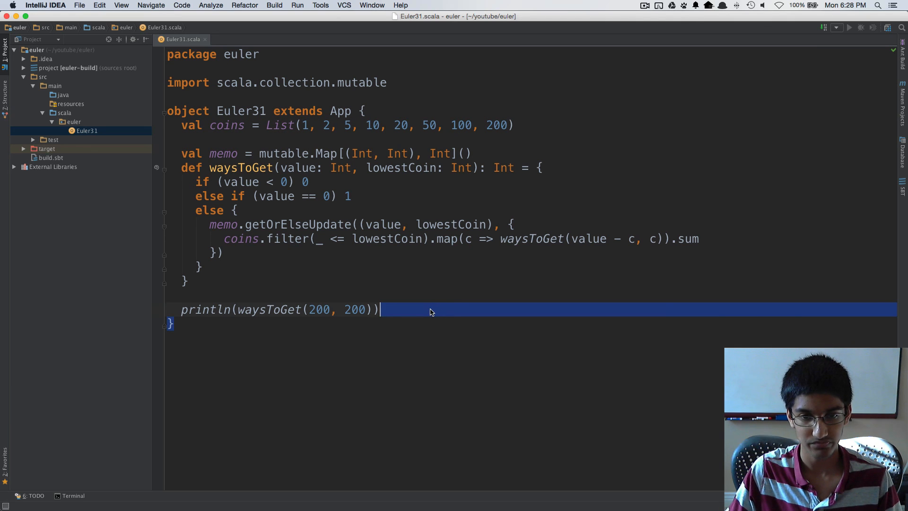
Run Euler31 and see 73682 printed in the Run panel
left_click(423, 404)
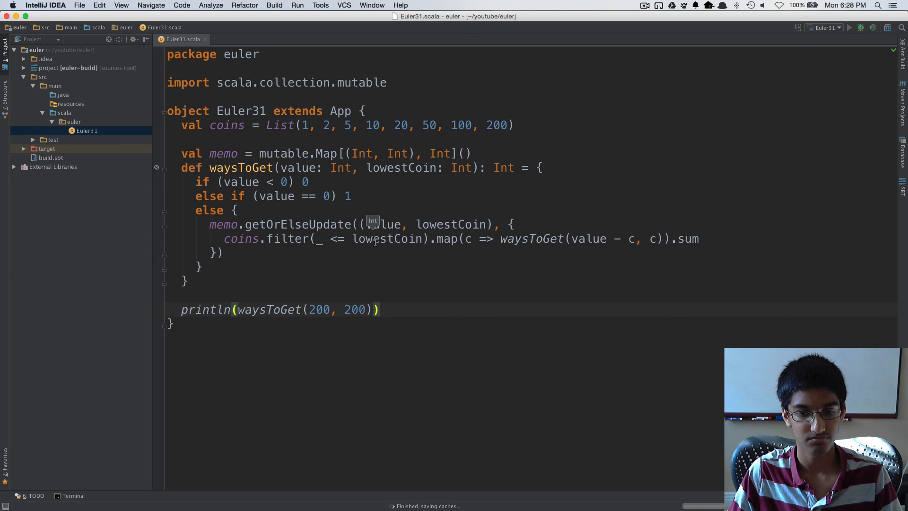
left_click(849, 28)
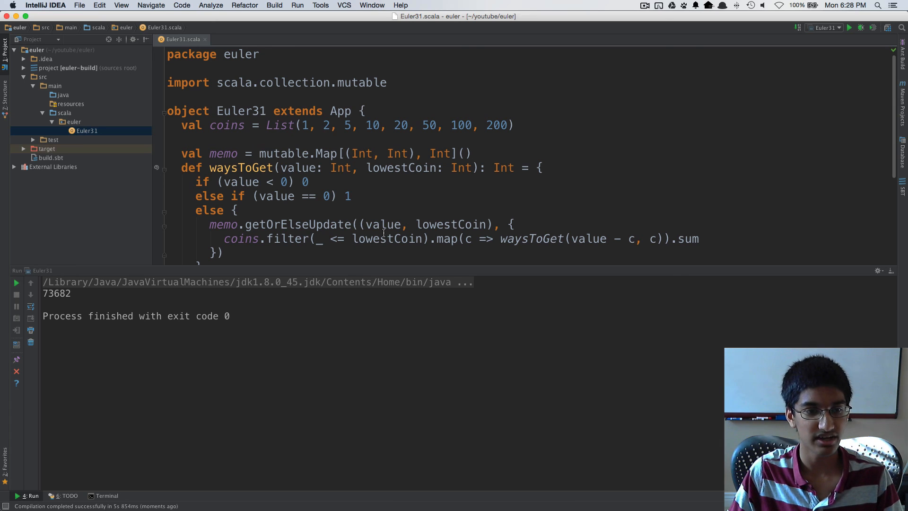
mouse_move(435, 238)
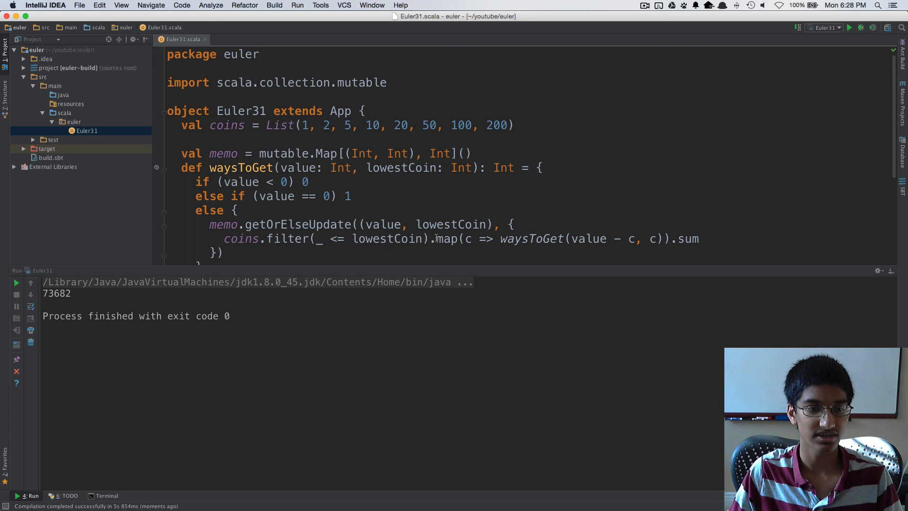